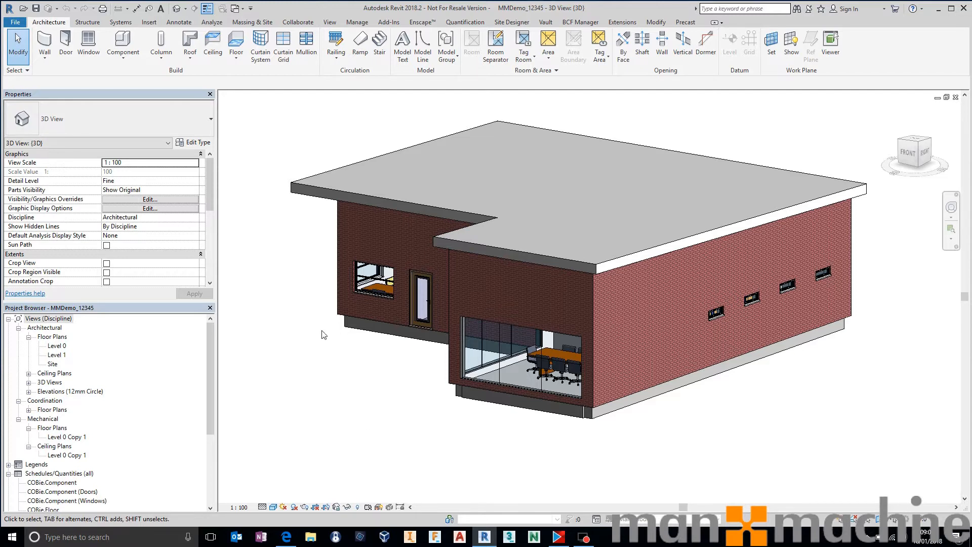
{"action": "mouse_move", "coordinate": [321, 313]}
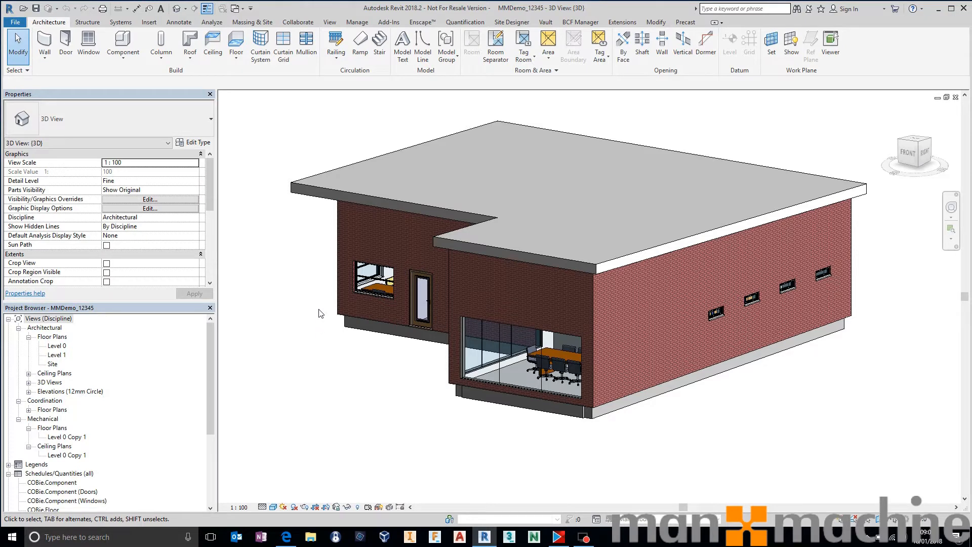
- Show the Add-Ins ribbon tab with the BIM 360 Ops Export button for MMDemo
{"action": "left_click", "coordinate": [389, 22]}
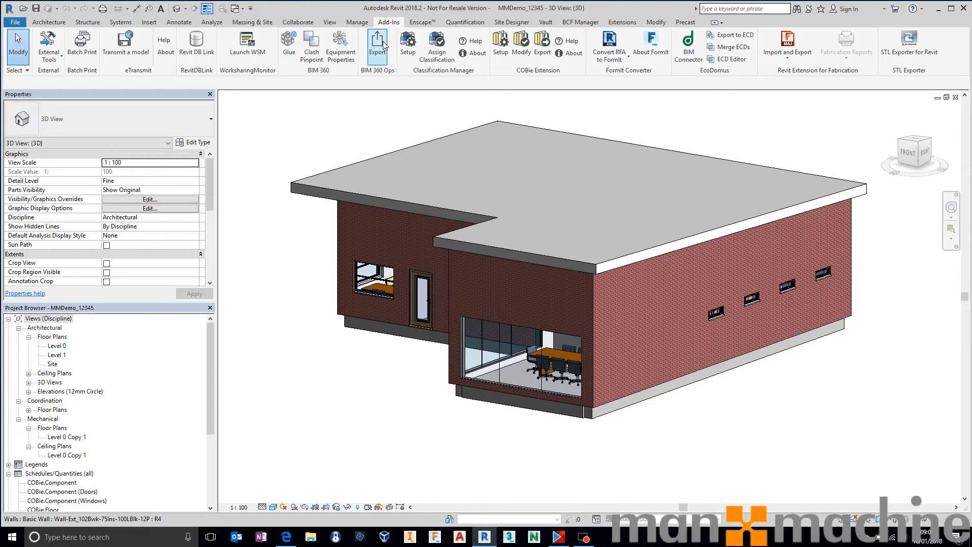
{"action": "mouse_move", "coordinate": [376, 71]}
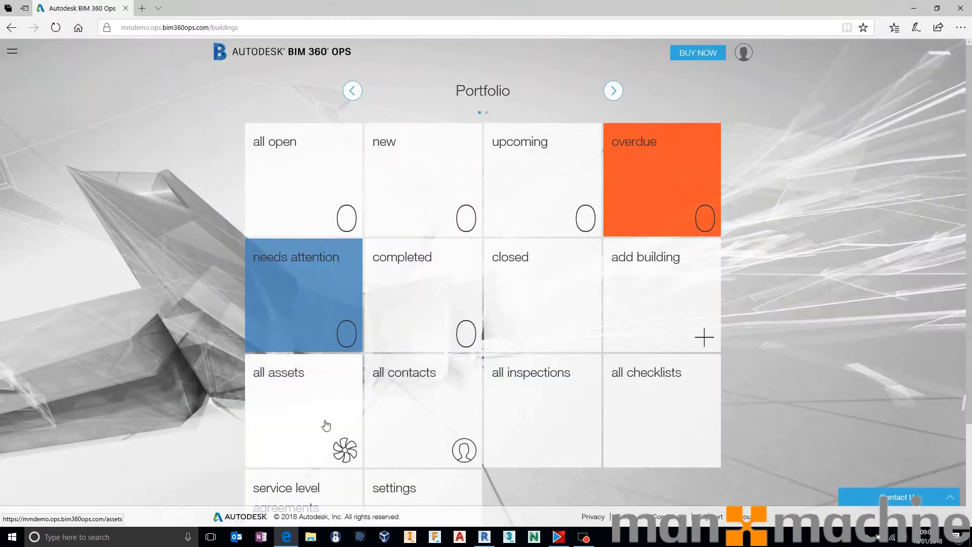
{"action": "mouse_move", "coordinate": [214, 113]}
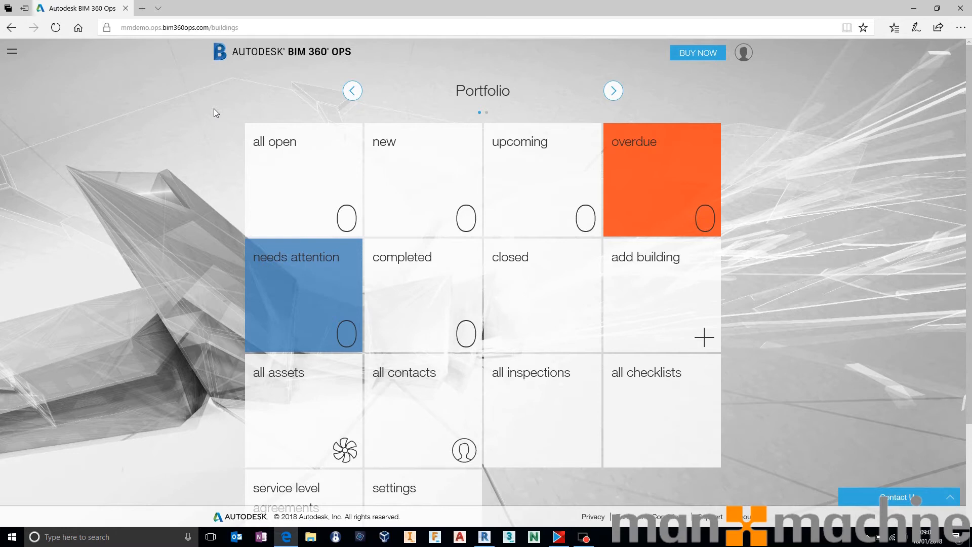
{"action": "mouse_move", "coordinate": [292, 155]}
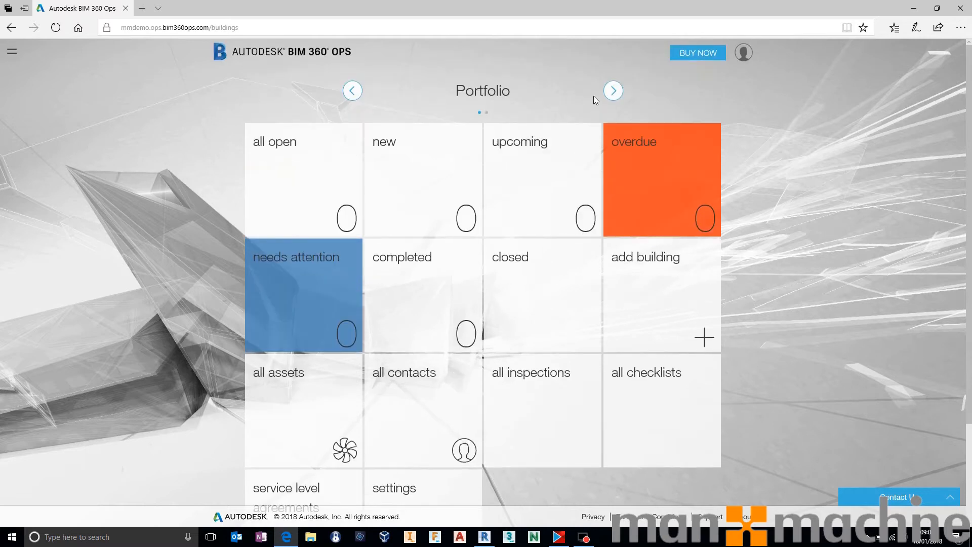
- Advance past the portfolio overview to the MMDemo building page in BIM 360 Ops
{"action": "left_click", "coordinate": [612, 90]}
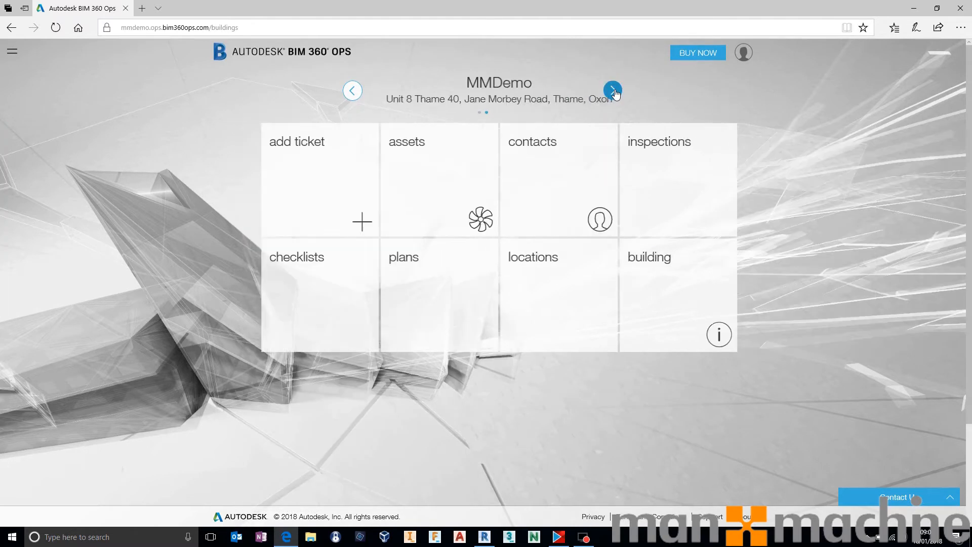
{"action": "left_click", "coordinate": [613, 91]}
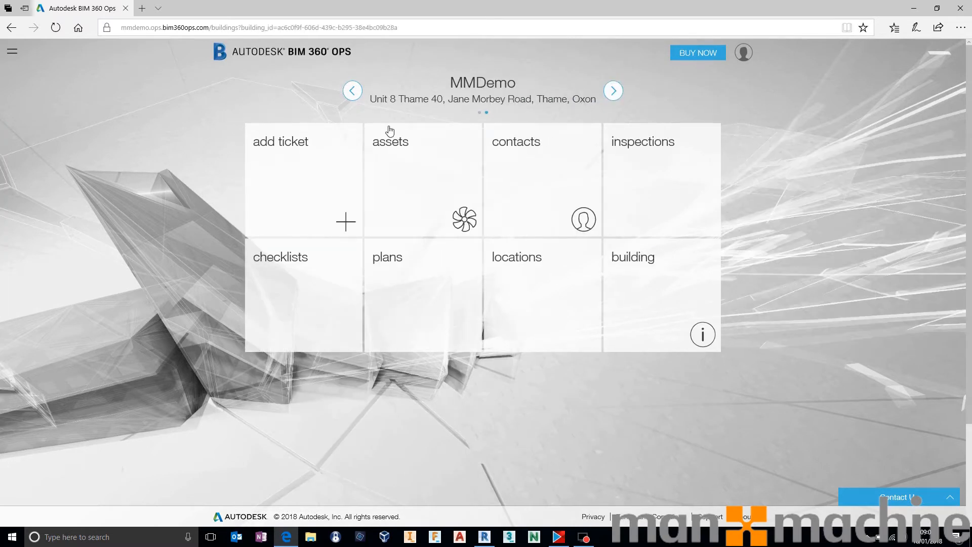
{"action": "mouse_move", "coordinate": [542, 87]}
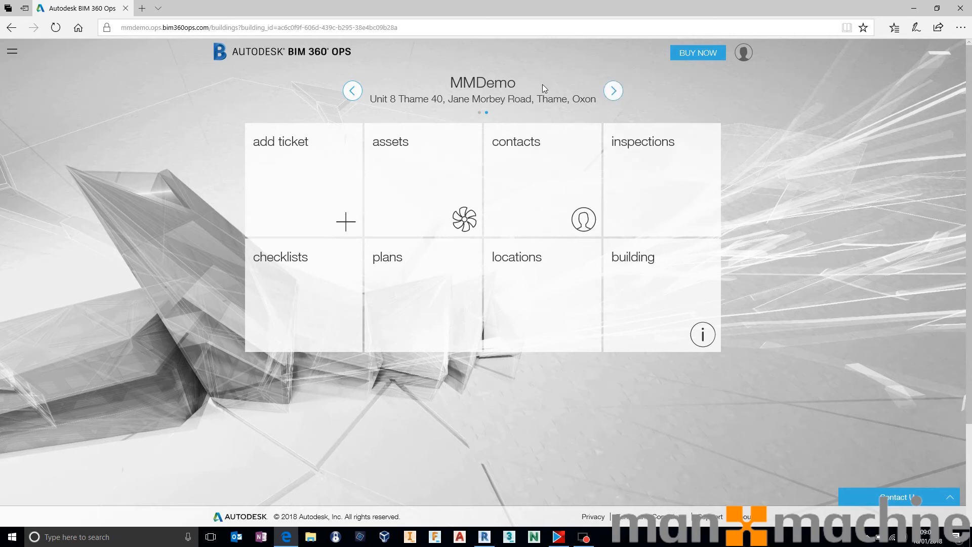
{"action": "mouse_move", "coordinate": [606, 277]}
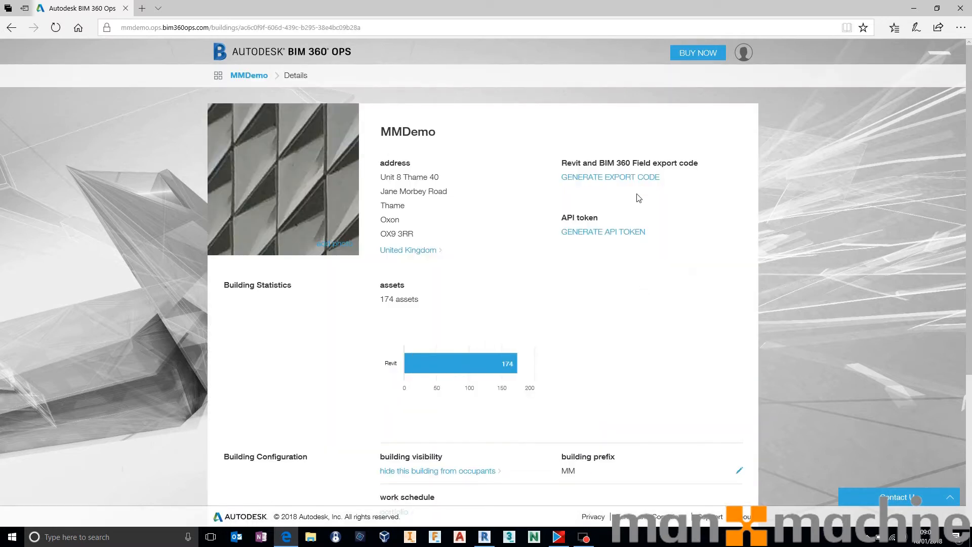
{"action": "mouse_move", "coordinate": [586, 191]}
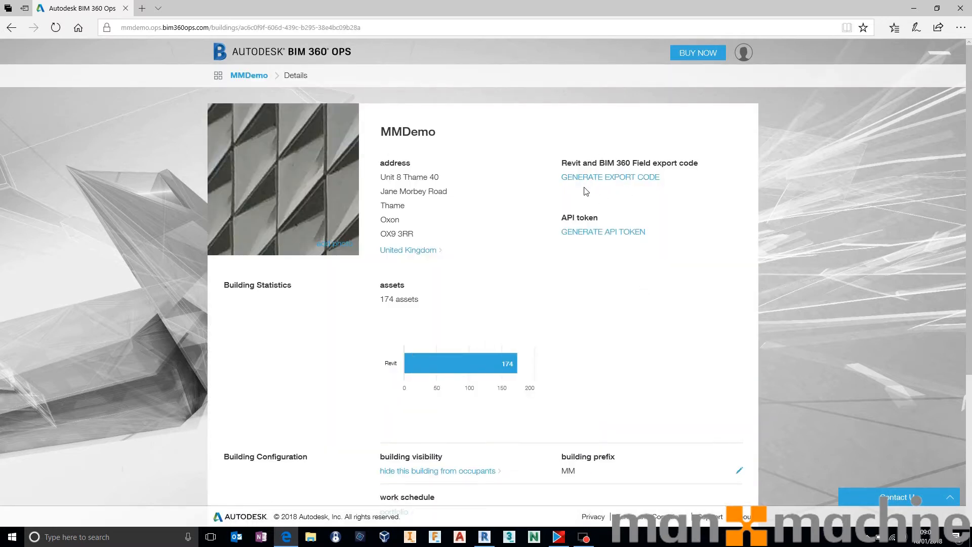
{"action": "mouse_move", "coordinate": [622, 223]}
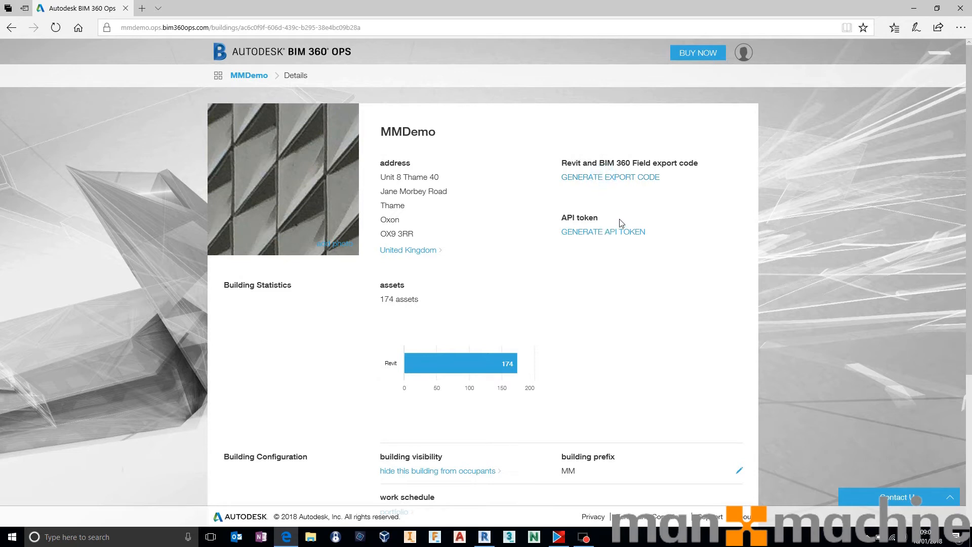
- Generate MMDemo's export code, copy it, and return to Revit
{"action": "left_click", "coordinate": [610, 177]}
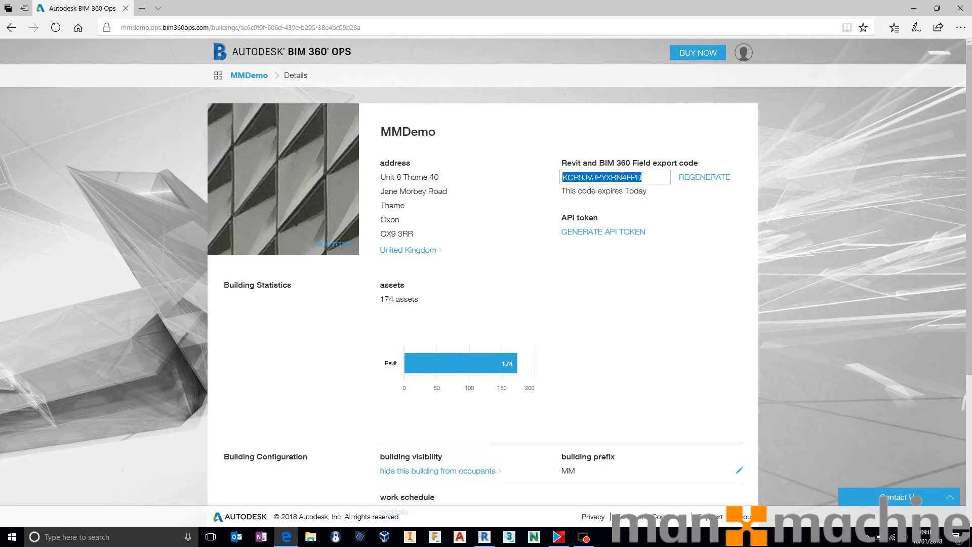
{"action": "right_click", "coordinate": [616, 177]}
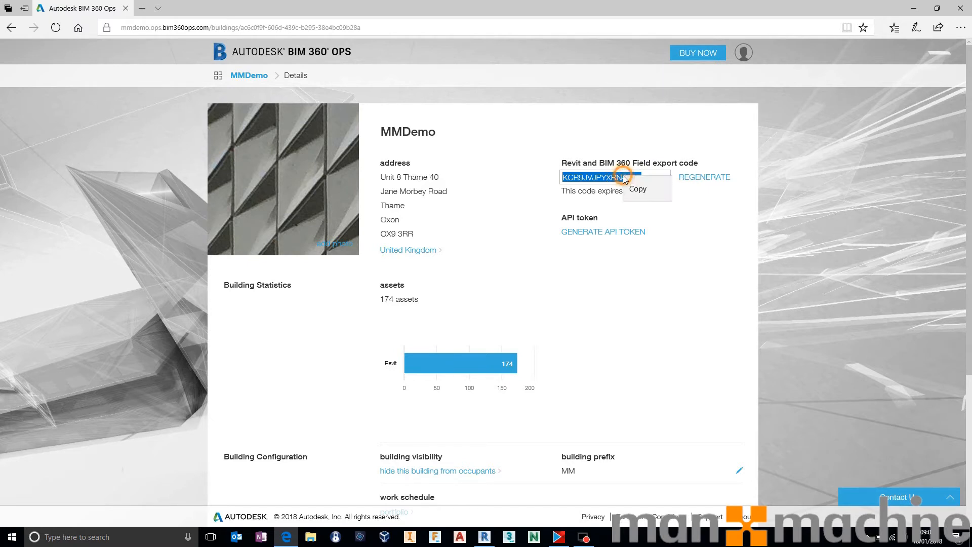
{"action": "left_click", "coordinate": [637, 189]}
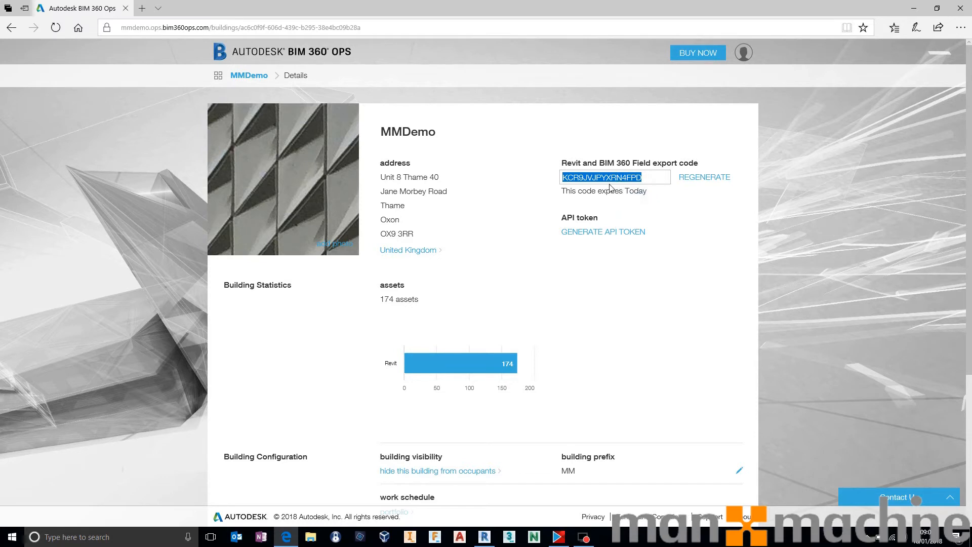
{"action": "mouse_move", "coordinate": [638, 182]}
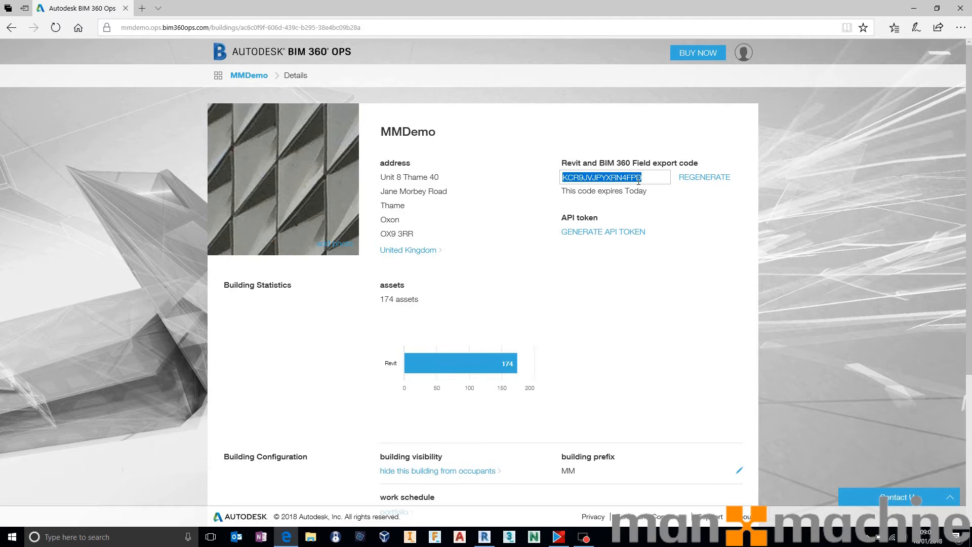
{"action": "left_click", "coordinate": [483, 537]}
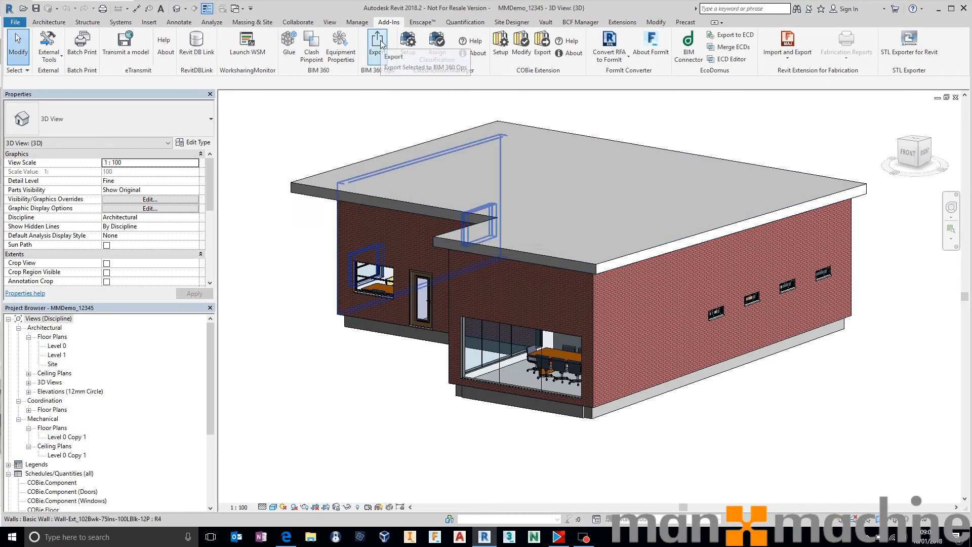
{"action": "left_click", "coordinate": [372, 279]}
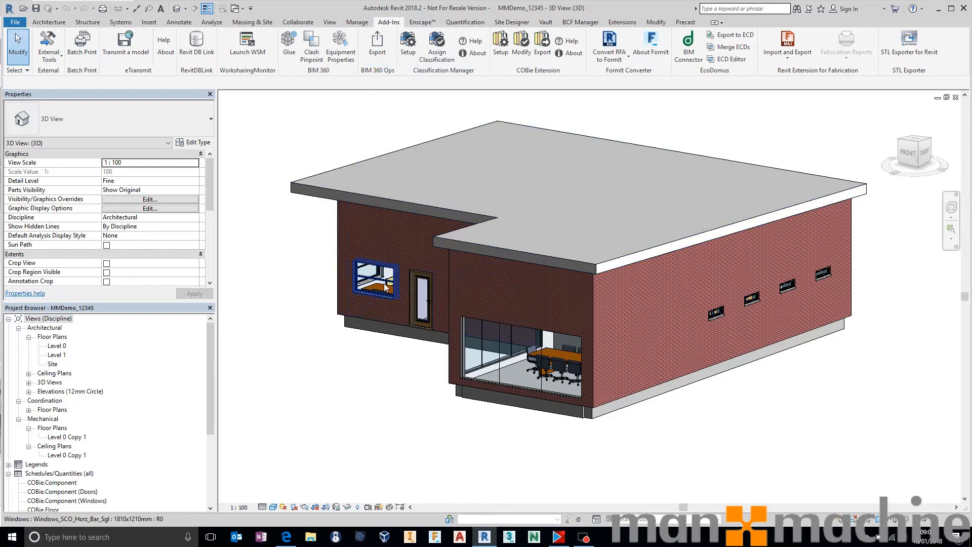
{"action": "left_click", "coordinate": [660, 315]}
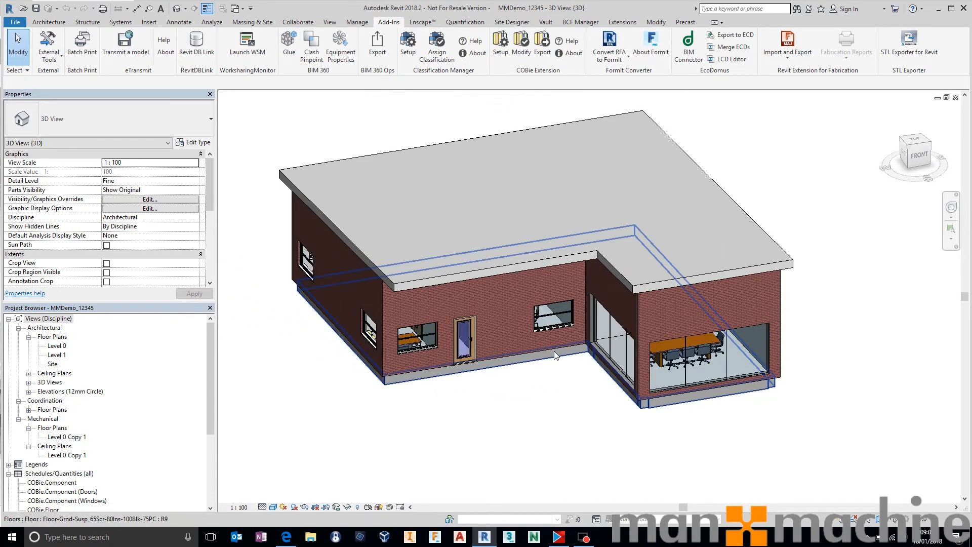
{"action": "mouse_move", "coordinate": [556, 355]}
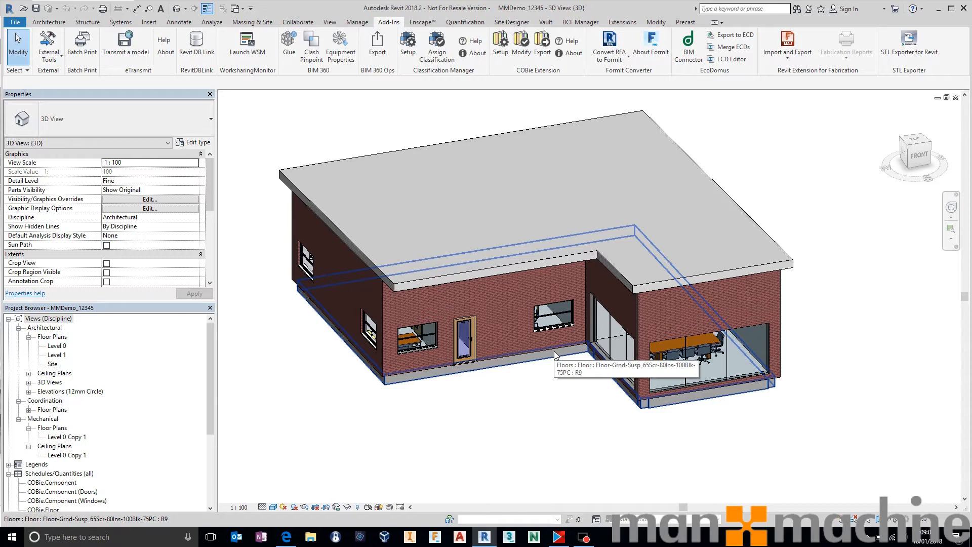
{"action": "mouse_move", "coordinate": [555, 355]}
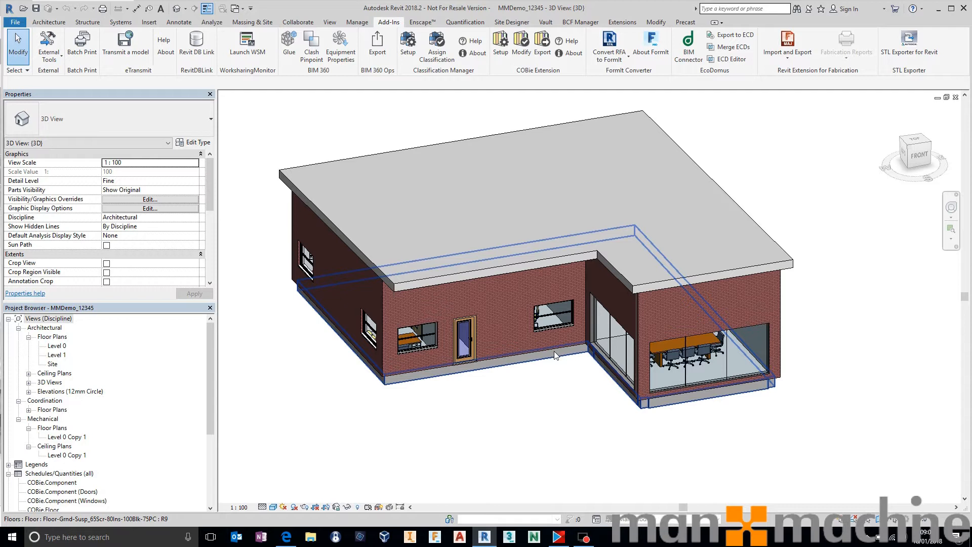
{"action": "left_click", "coordinate": [552, 313]}
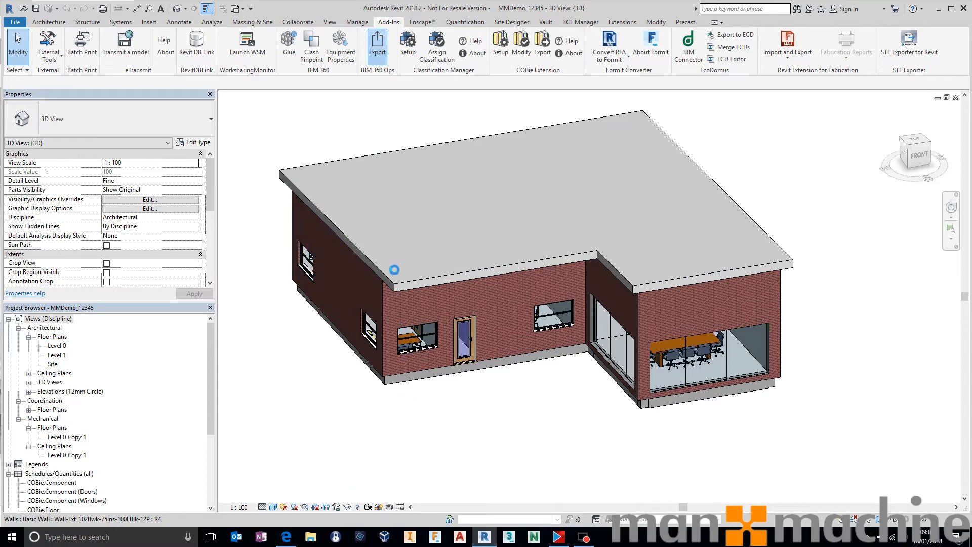
- Paste the export code, turn off 'Export element properties only', submit, and confirm the export
{"action": "left_click", "coordinate": [376, 46]}
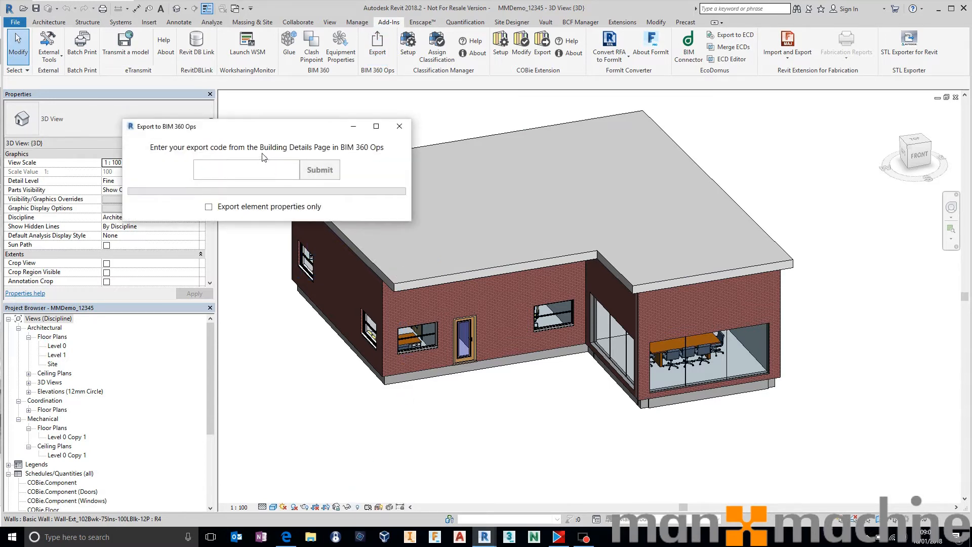
{"action": "right_click", "coordinate": [245, 169]}
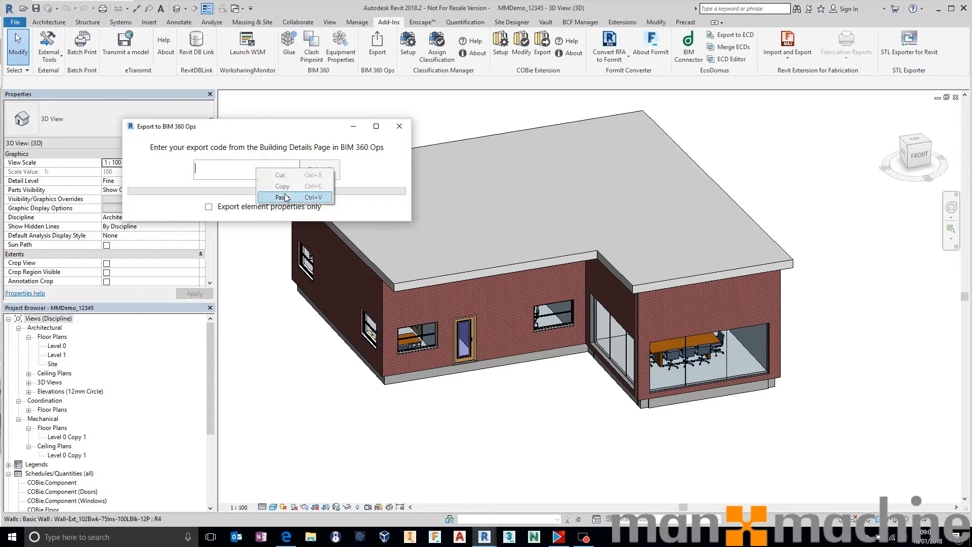
{"action": "left_click", "coordinate": [282, 197]}
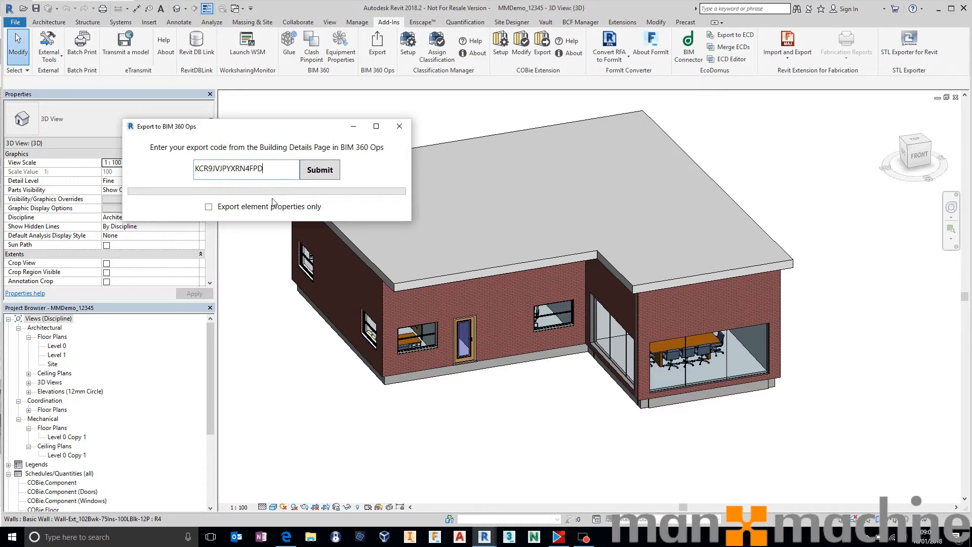
{"action": "mouse_move", "coordinate": [265, 211]}
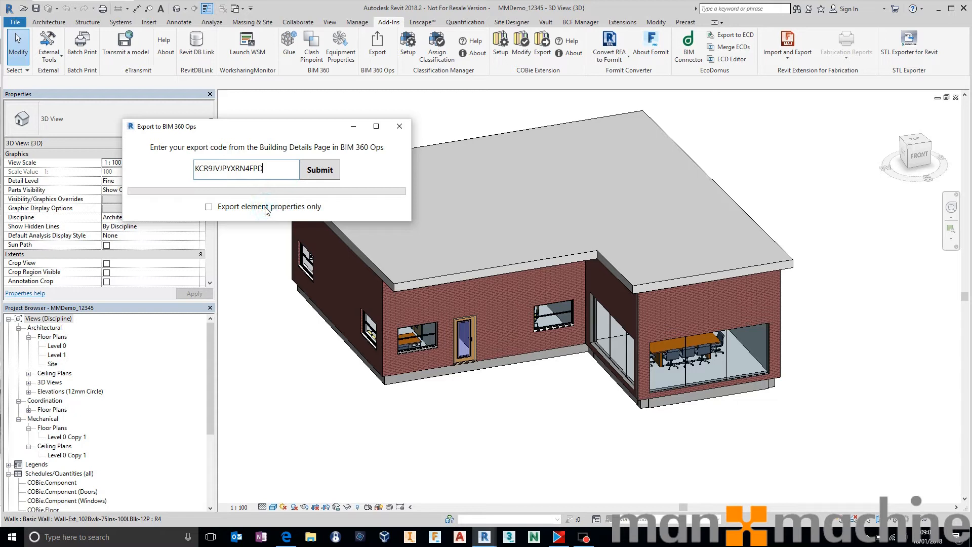
{"action": "left_click", "coordinate": [209, 206]}
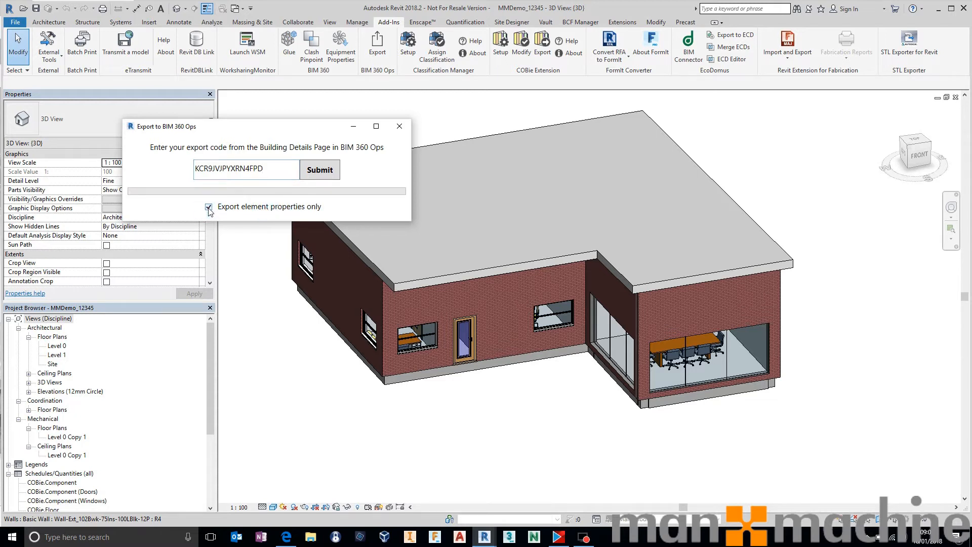
{"action": "left_click", "coordinate": [208, 207]}
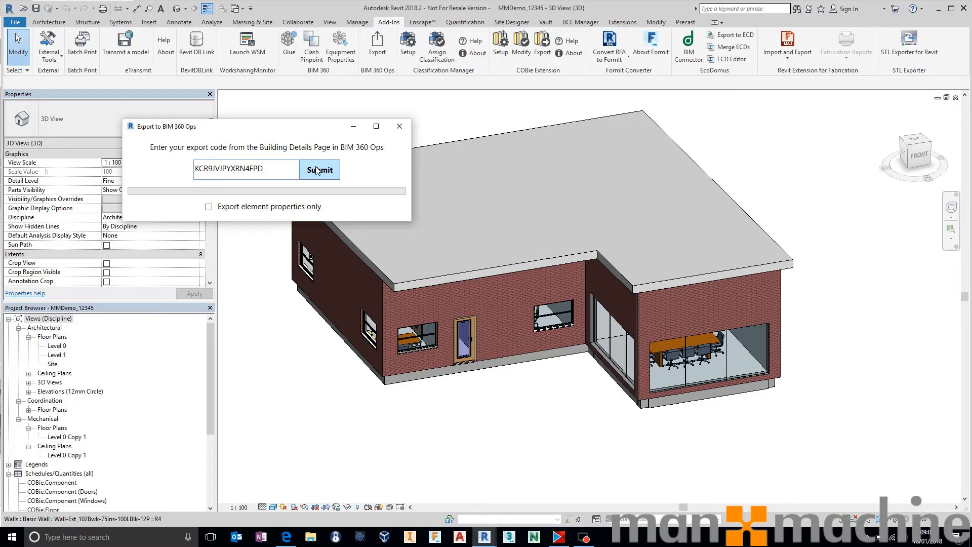
{"action": "left_click", "coordinate": [320, 169]}
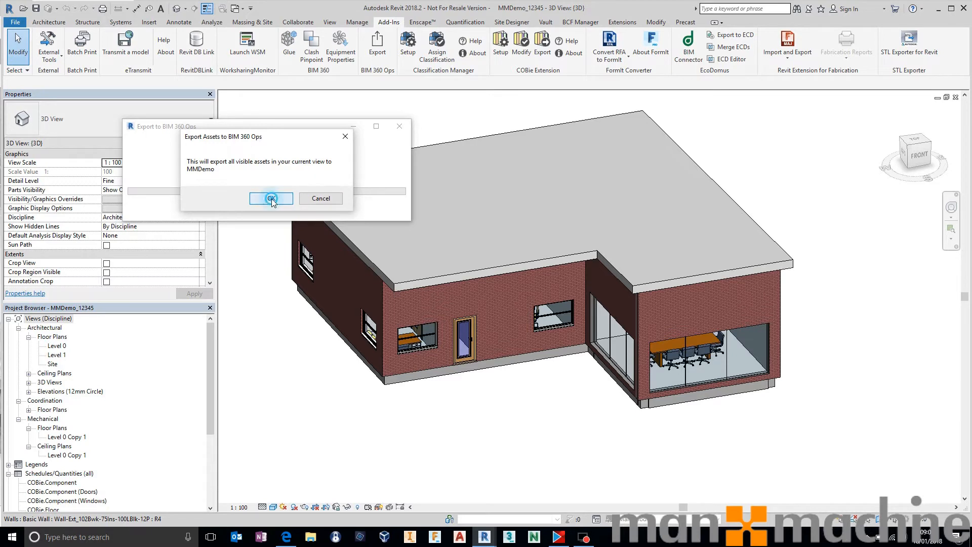
{"action": "left_click", "coordinate": [271, 198]}
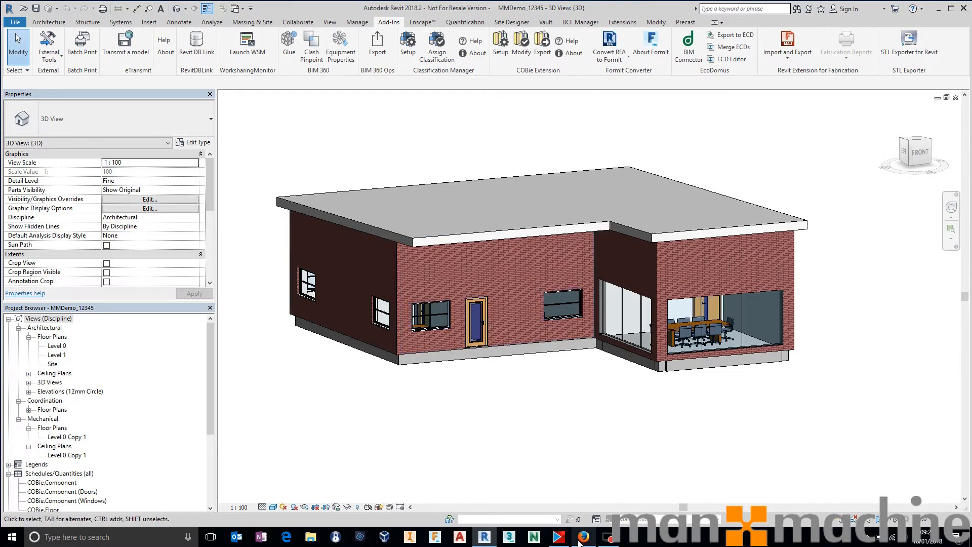
{"action": "left_click", "coordinate": [582, 536]}
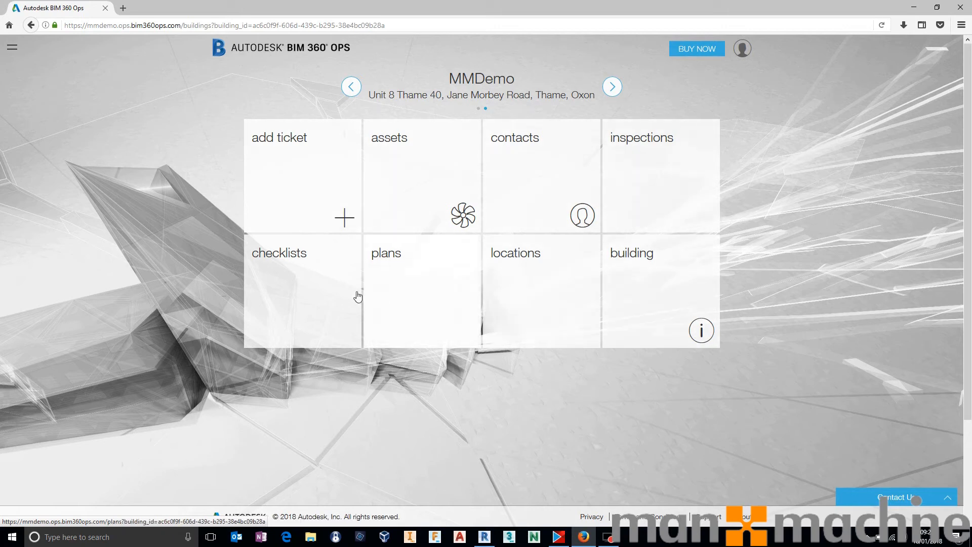
{"action": "mouse_move", "coordinate": [312, 278]}
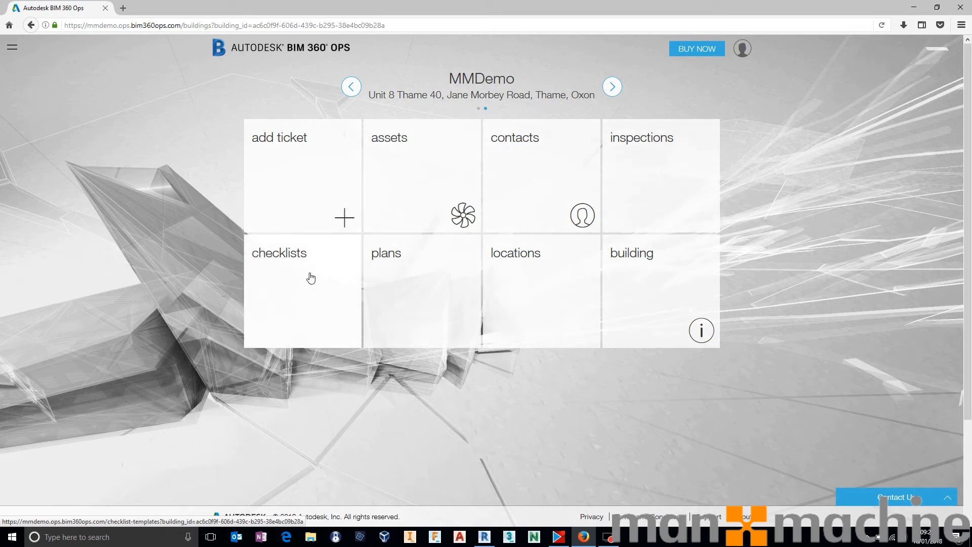
- Open the MMDemo building's assets list from the portfolio
{"action": "left_click", "coordinate": [351, 86]}
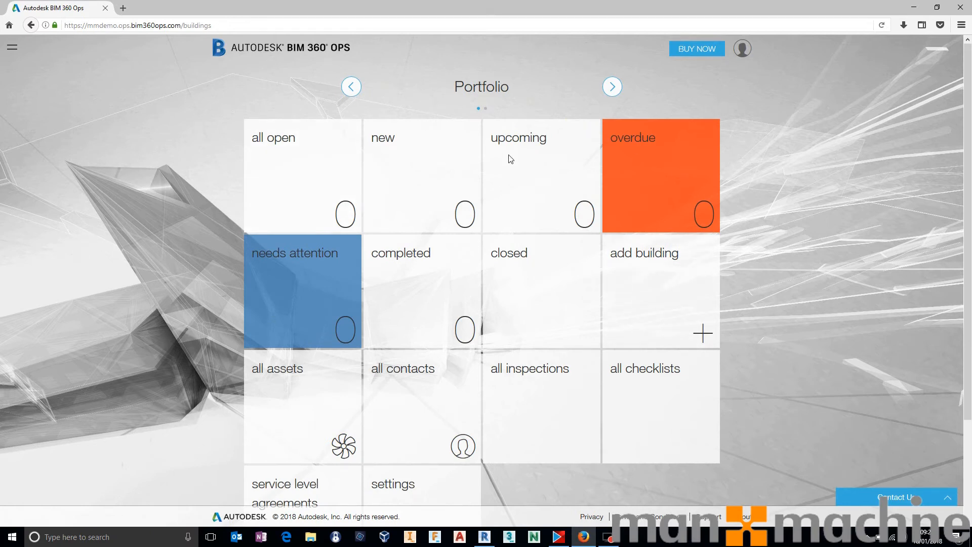
{"action": "mouse_move", "coordinate": [464, 403]}
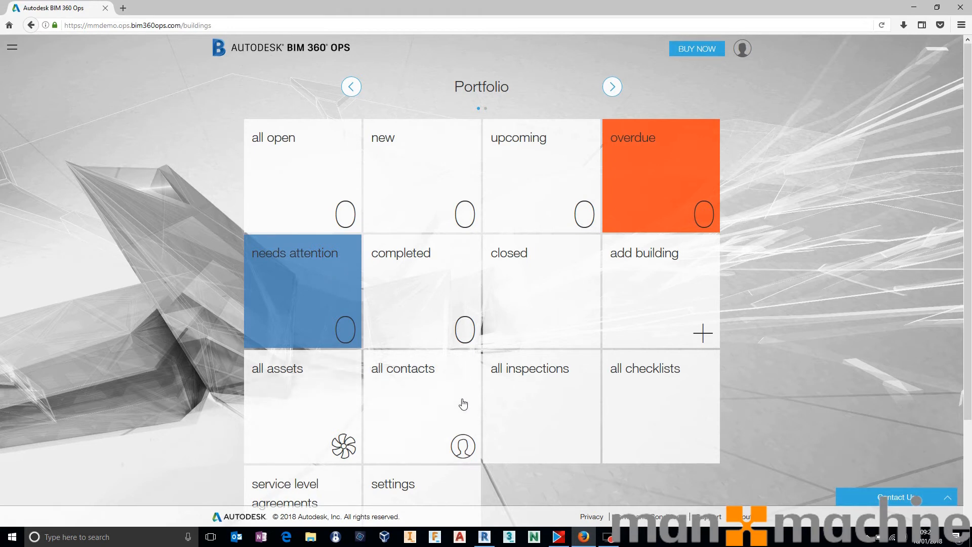
{"action": "mouse_move", "coordinate": [583, 140]}
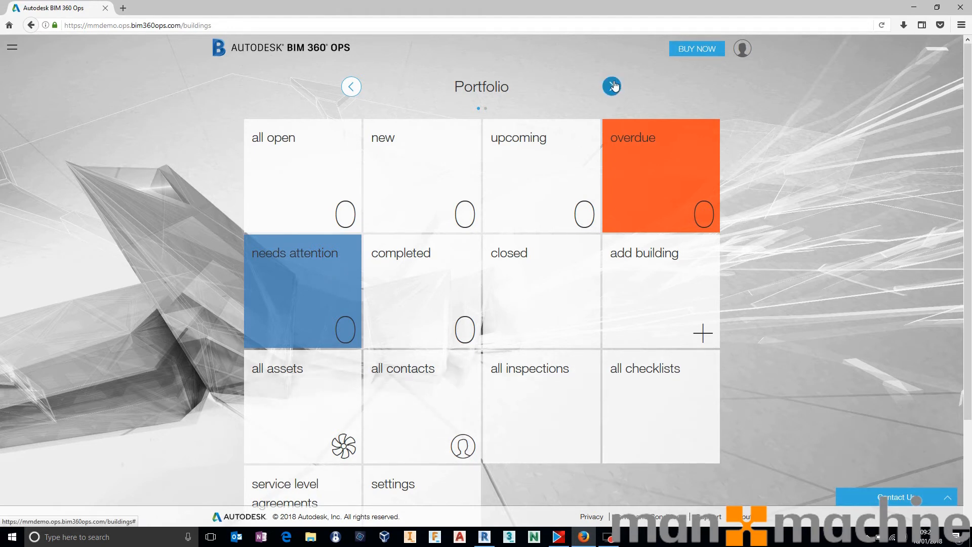
{"action": "left_click", "coordinate": [613, 86]}
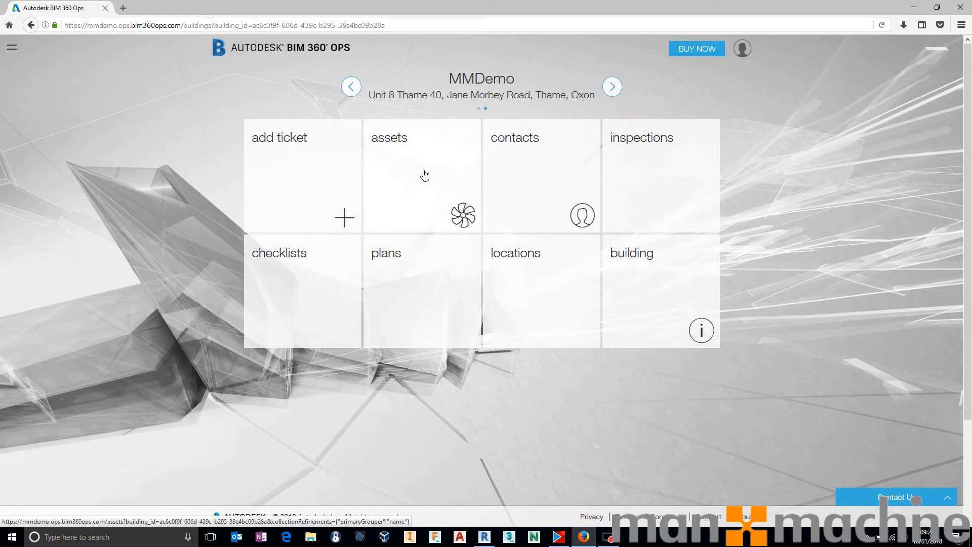
{"action": "left_click", "coordinate": [422, 173]}
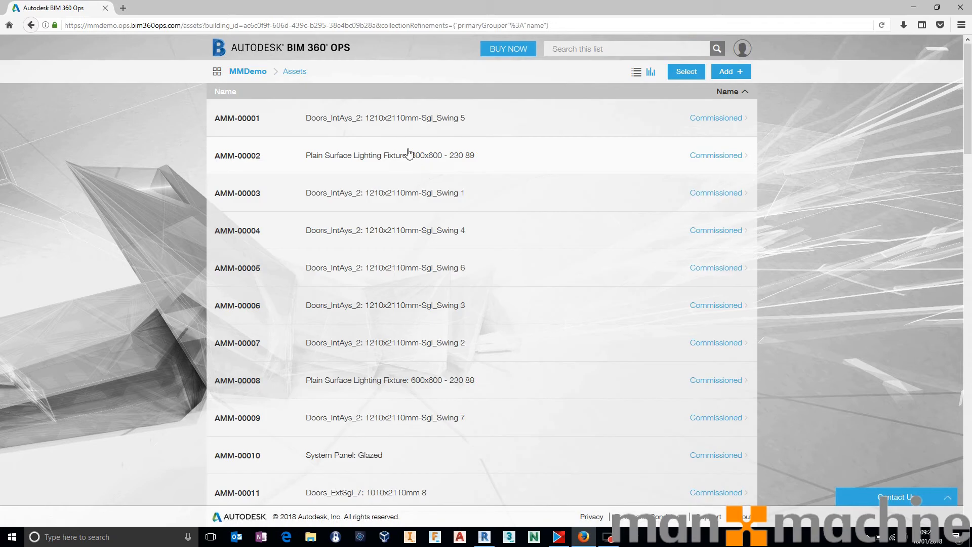
- Browse the asset list and expand the details of asset AMM-00001
{"action": "scroll", "scroll_direction": "down", "scroll_amount": 3}
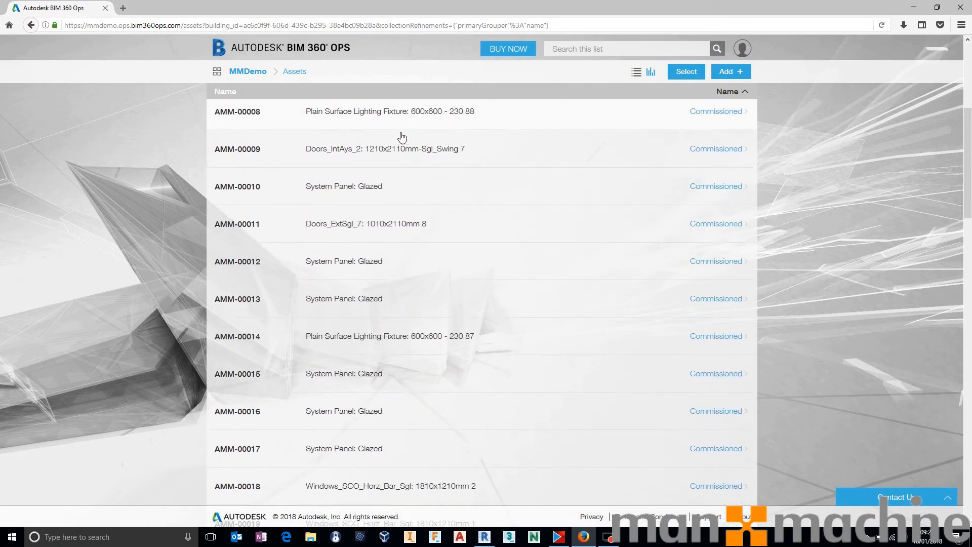
{"action": "scroll", "scroll_direction": "down", "scroll_amount": 3}
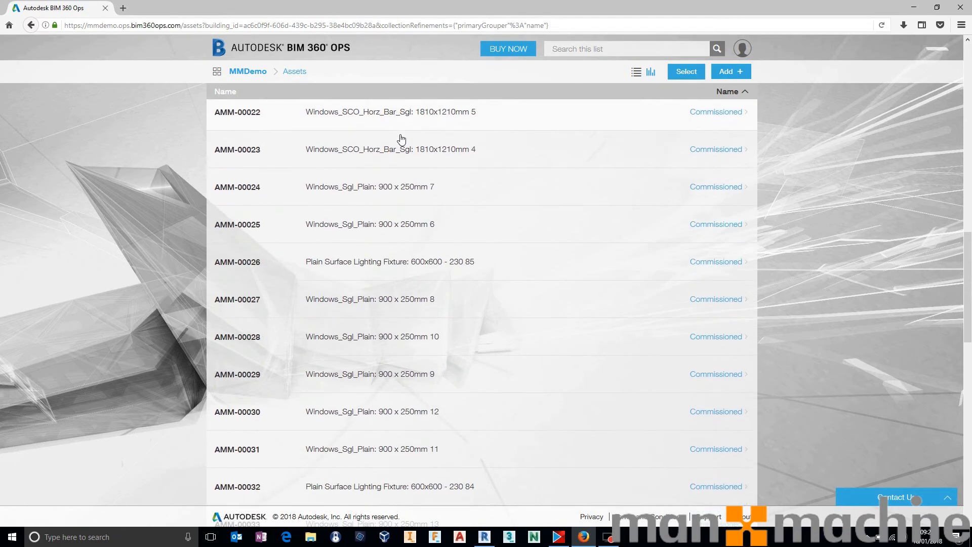
{"action": "scroll", "scroll_direction": "up", "scroll_amount": 3}
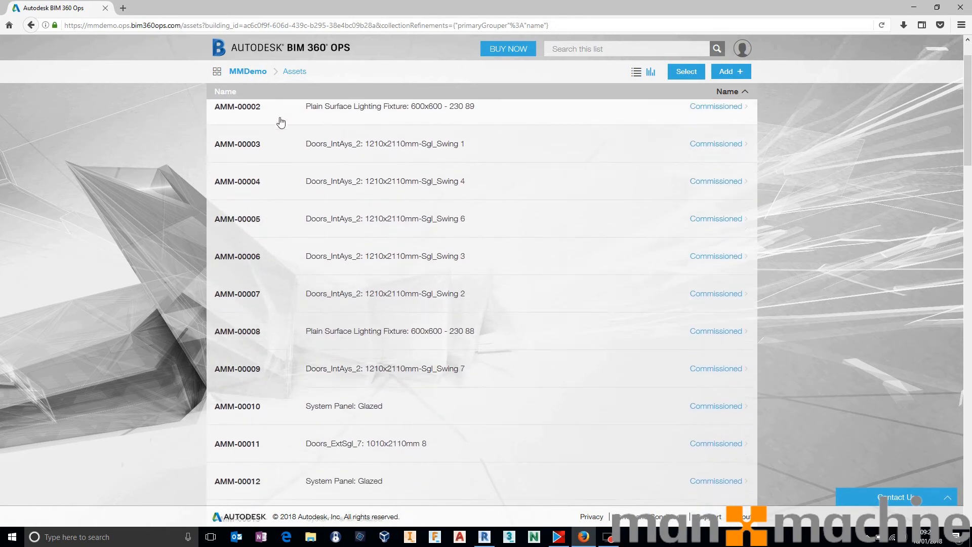
{"action": "scroll", "scroll_direction": "up", "scroll_amount": 3}
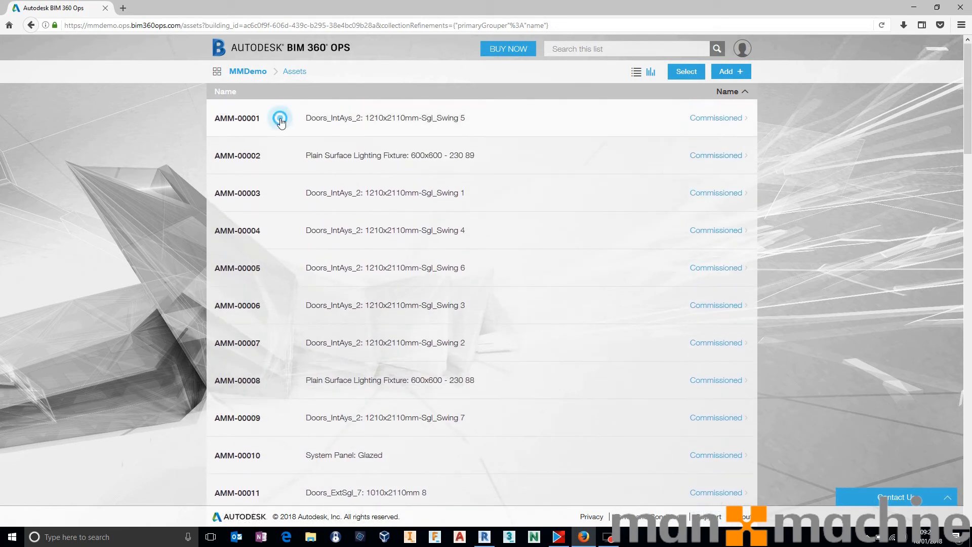
{"action": "left_click", "coordinate": [281, 118]}
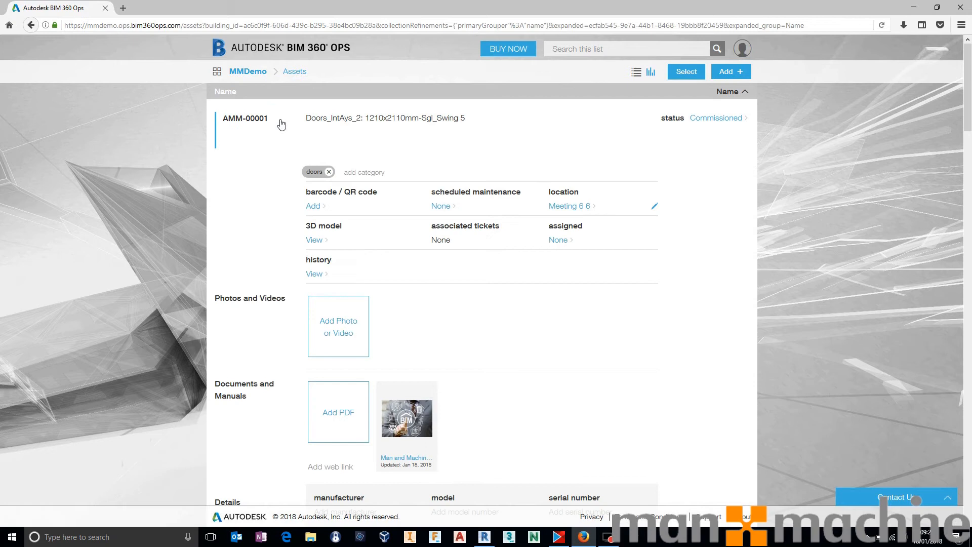
{"action": "scroll", "scroll_direction": "down", "scroll_amount": 3}
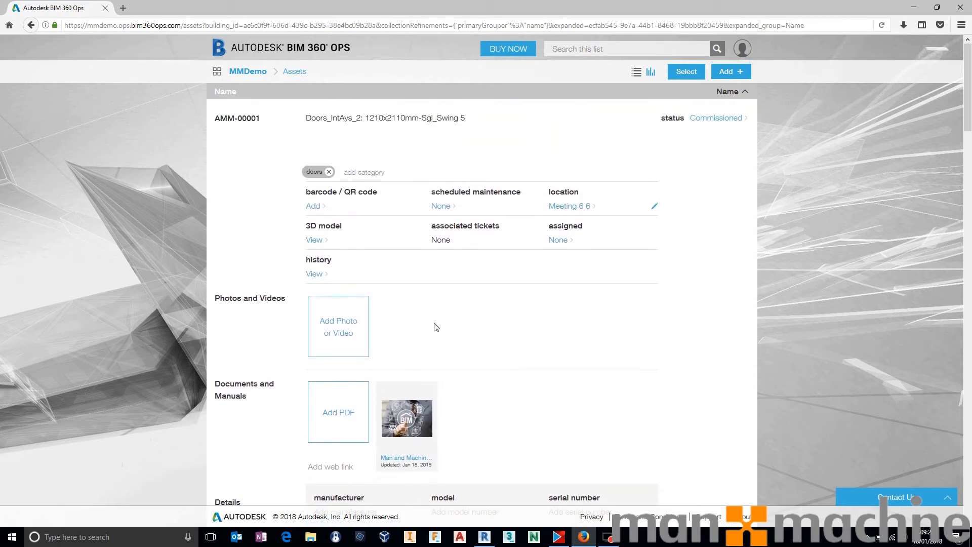
{"action": "mouse_move", "coordinate": [489, 302]}
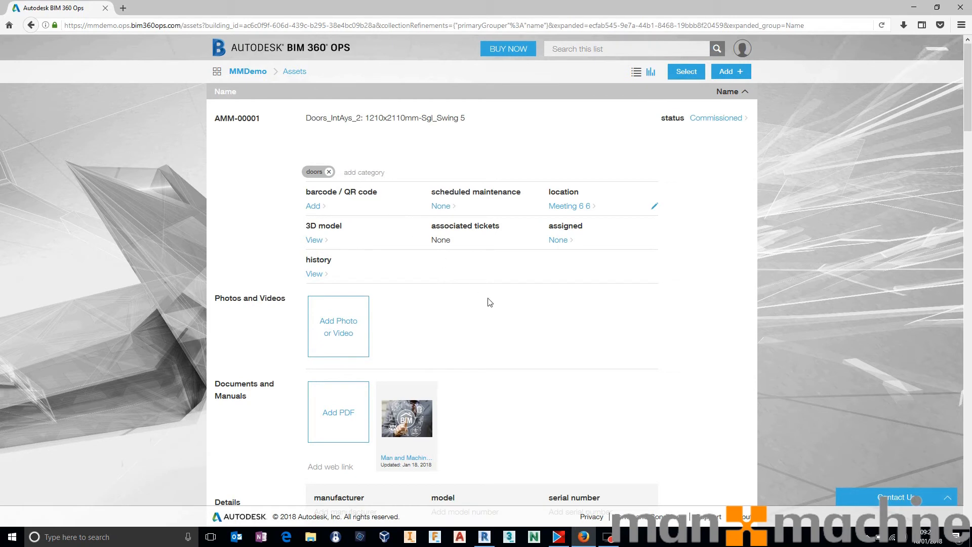
{"action": "mouse_move", "coordinate": [314, 206]}
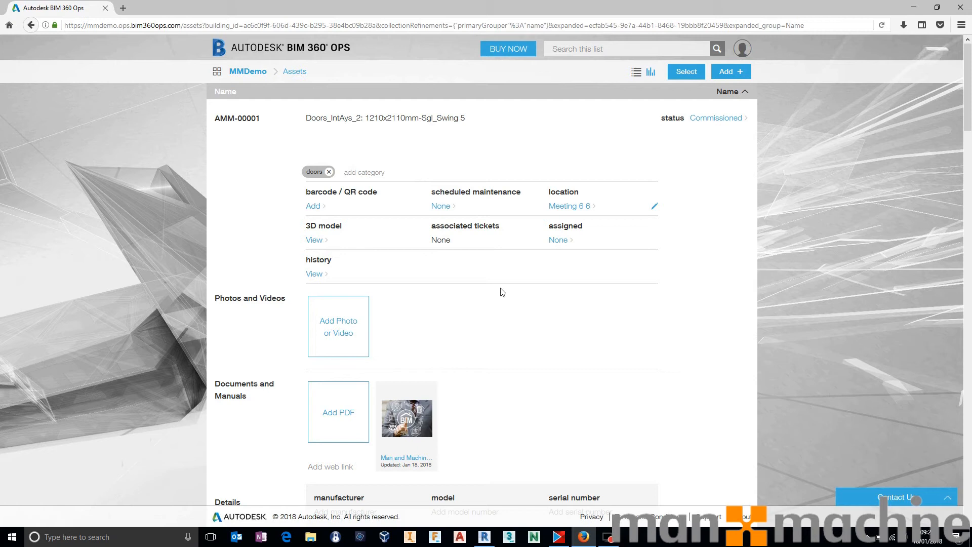
{"action": "mouse_move", "coordinate": [553, 210]}
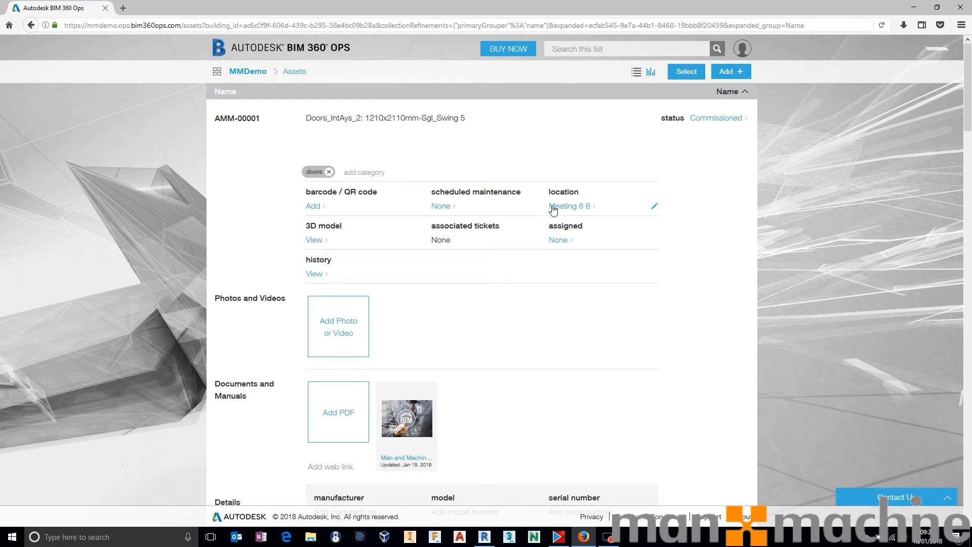
{"action": "mouse_move", "coordinate": [561, 206]}
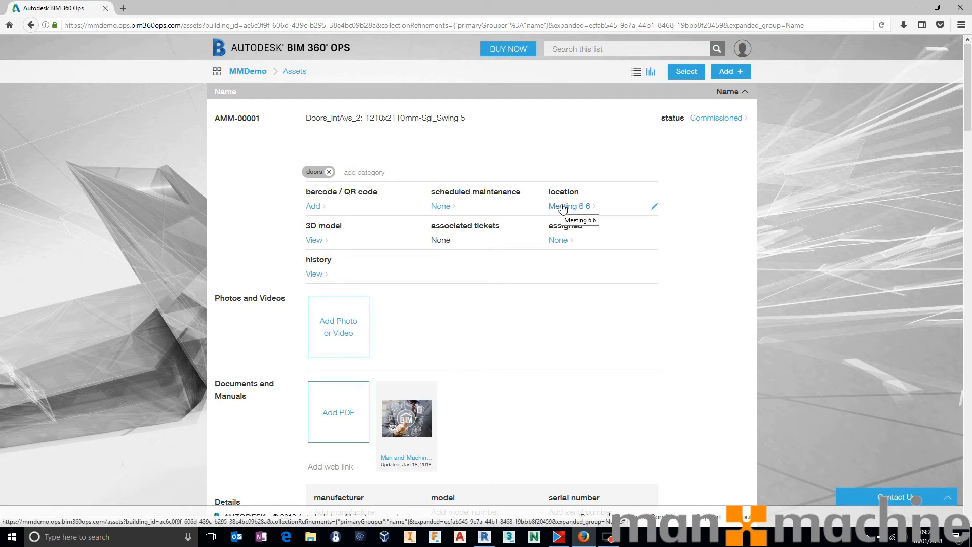
{"action": "mouse_move", "coordinate": [639, 227]}
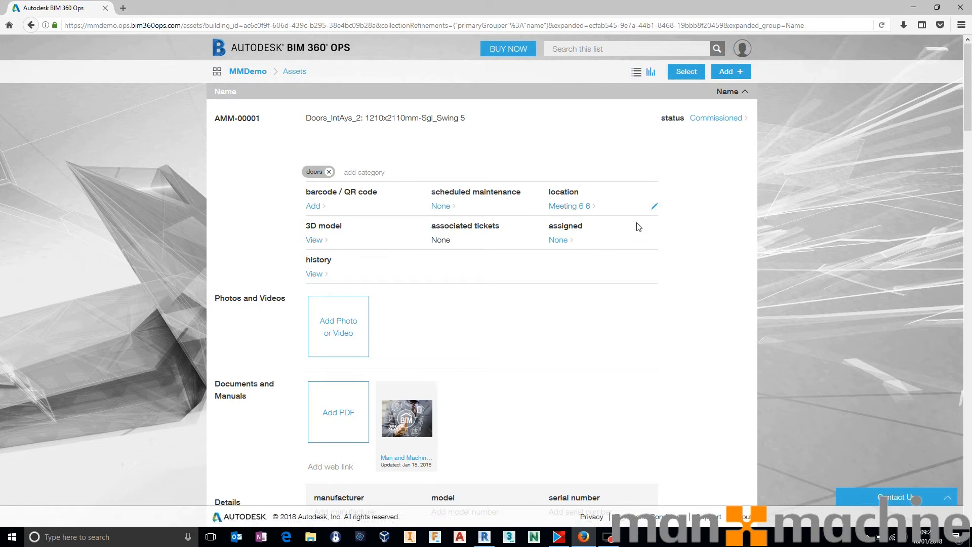
{"action": "mouse_move", "coordinate": [568, 206]}
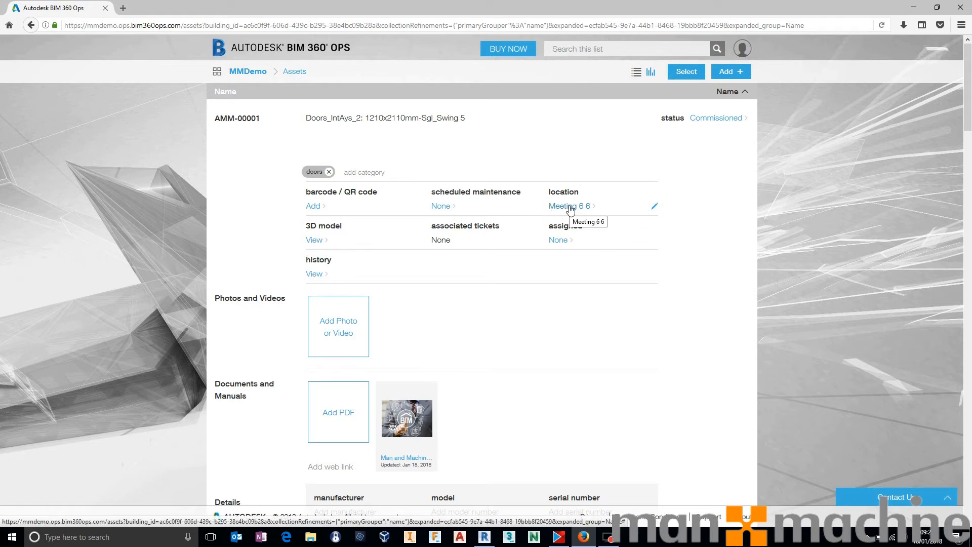
{"action": "left_click", "coordinate": [565, 206]}
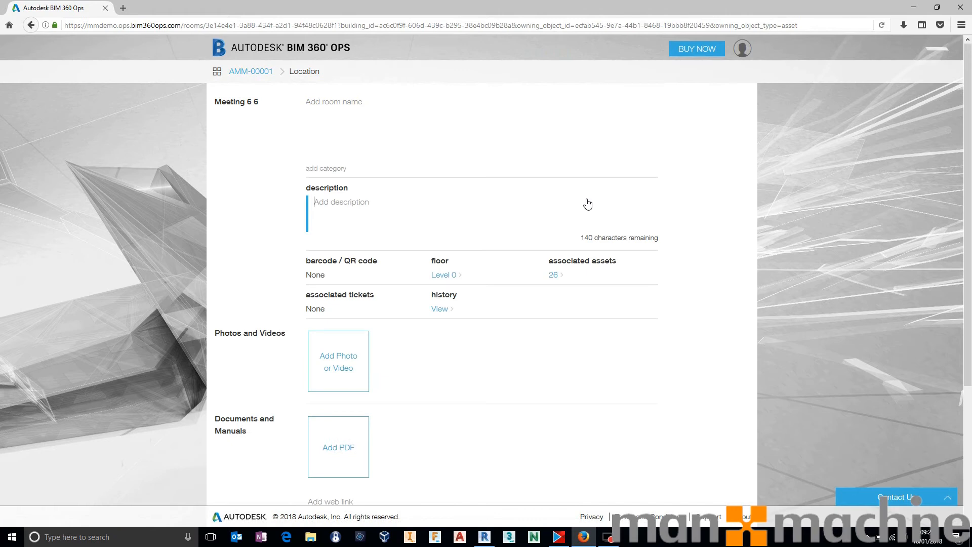
{"action": "mouse_move", "coordinate": [461, 276]}
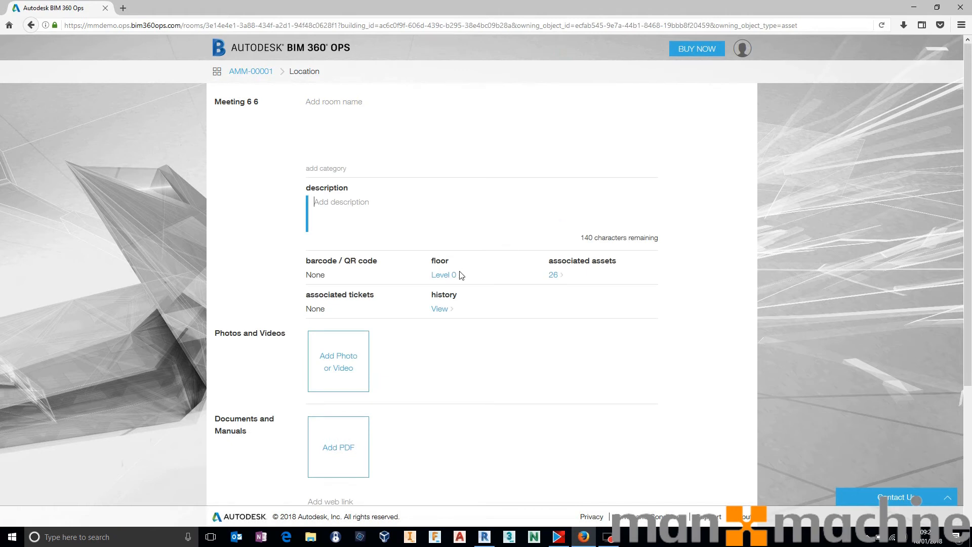
{"action": "mouse_move", "coordinate": [560, 275]}
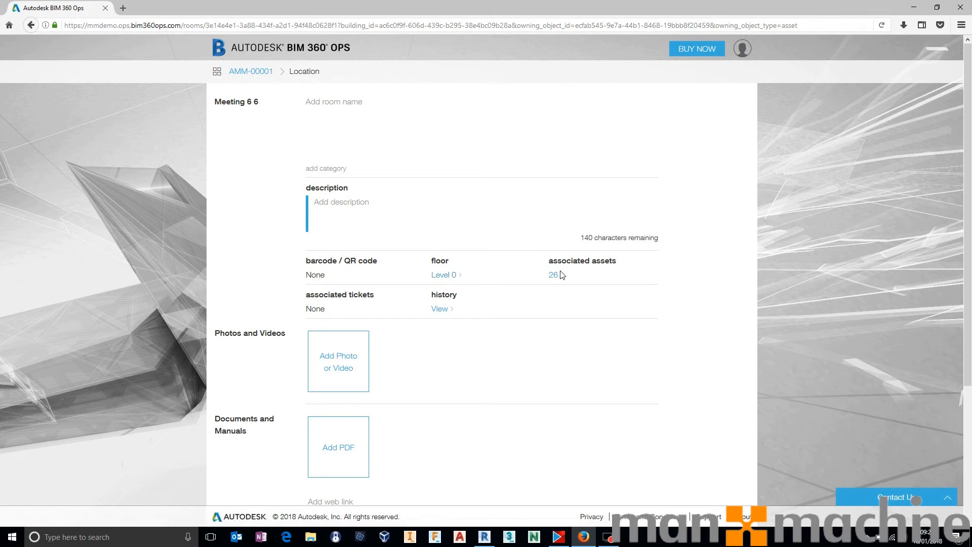
{"action": "left_click", "coordinate": [553, 275]}
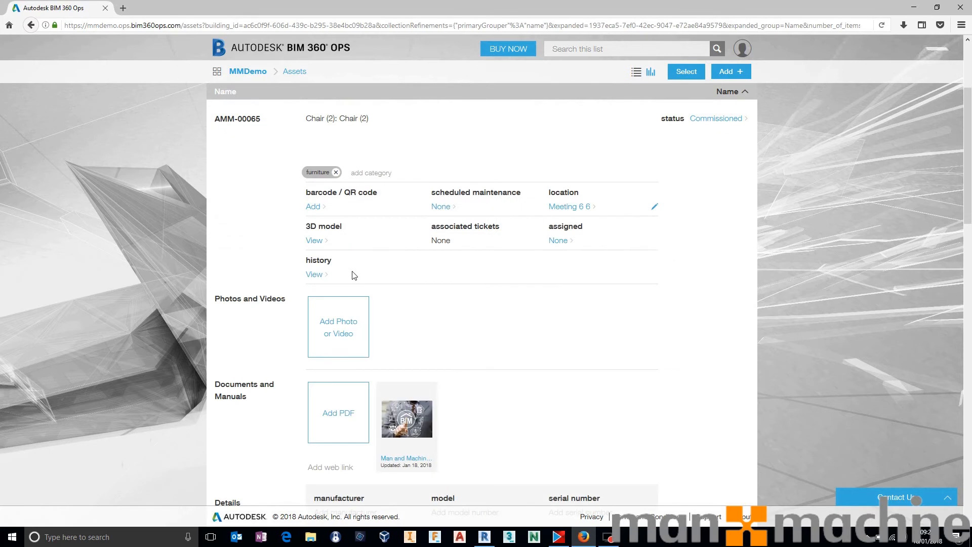
- Scroll the asset list up to chair entries AMM-00062, AMM-00063 and AMM-00065
{"action": "scroll", "scroll_direction": "up", "scroll_amount": 3}
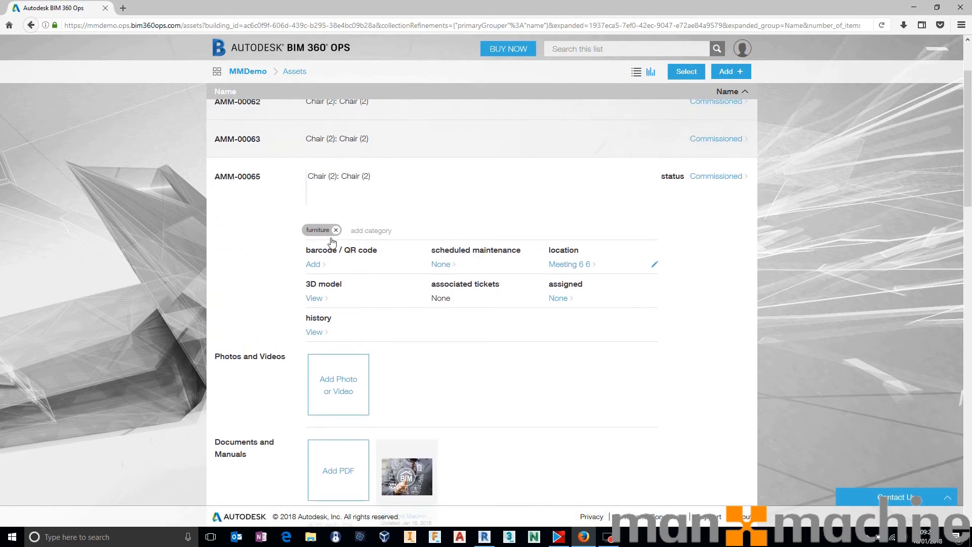
{"action": "mouse_move", "coordinate": [556, 224]}
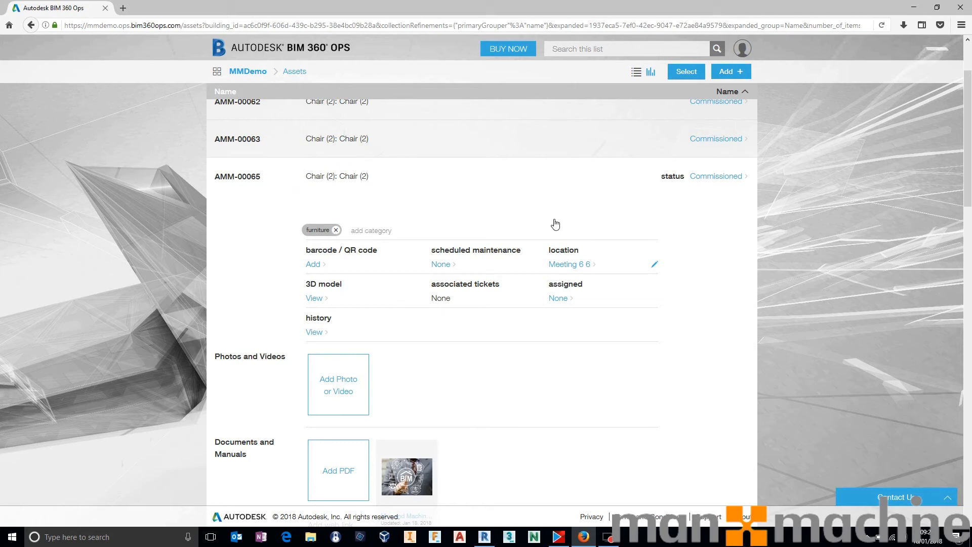
{"action": "mouse_move", "coordinate": [361, 329]}
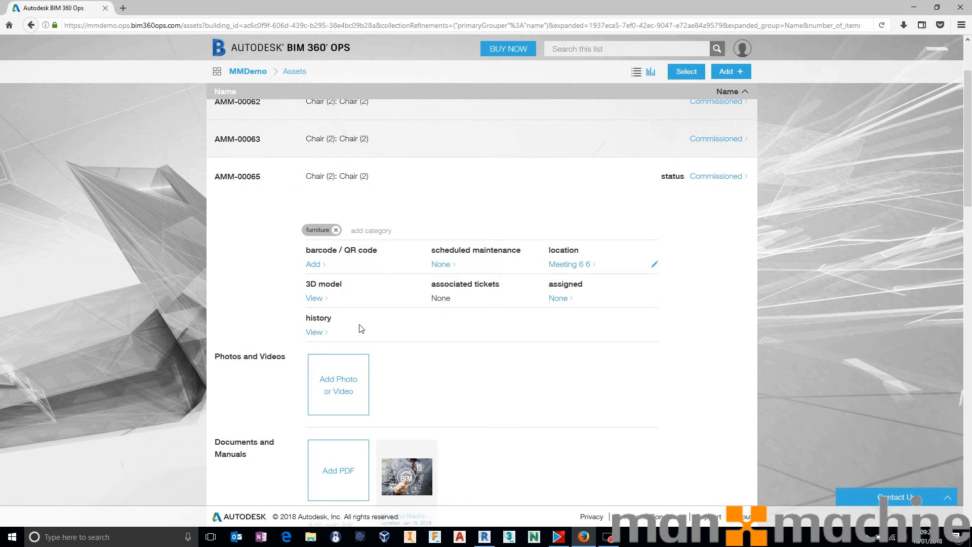
{"action": "mouse_move", "coordinate": [349, 316]}
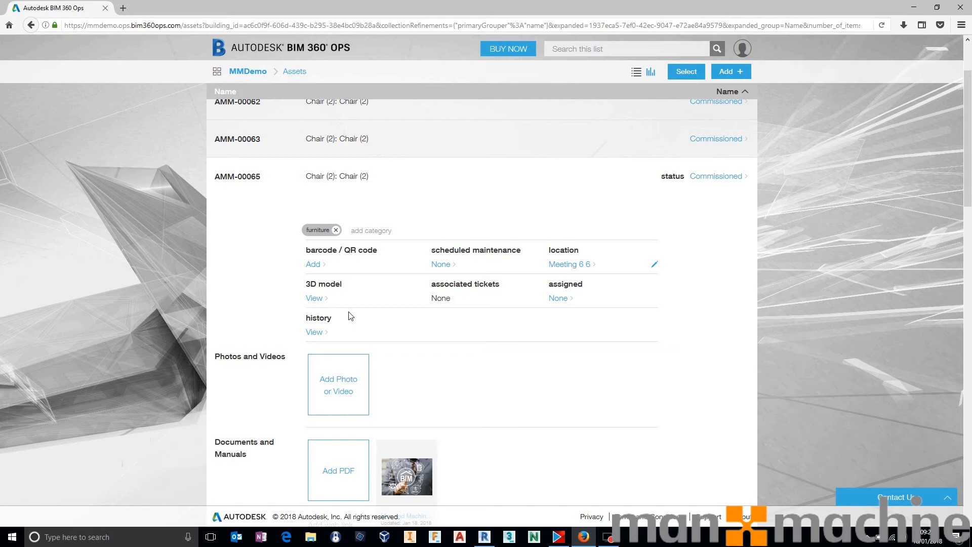
{"action": "left_click", "coordinate": [314, 298]}
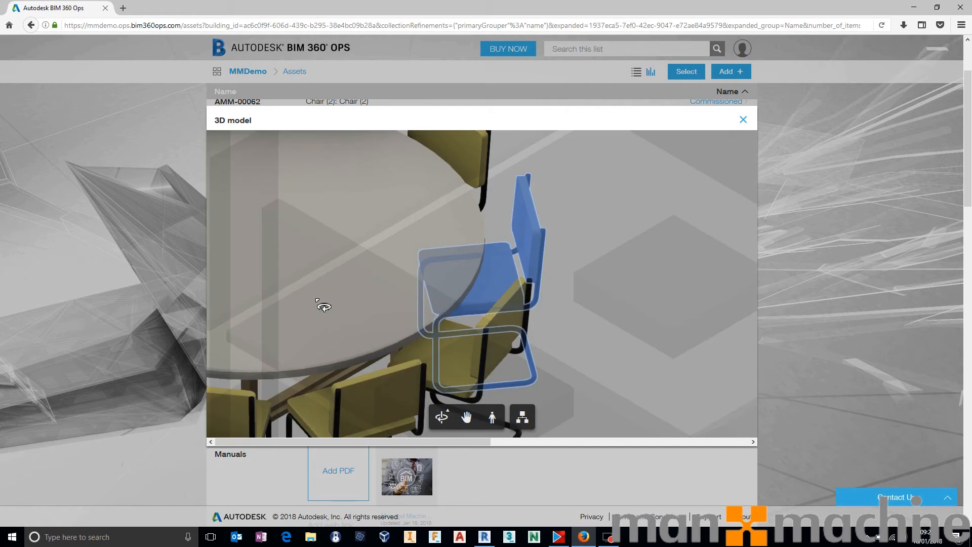
{"action": "mouse_move", "coordinate": [419, 307]}
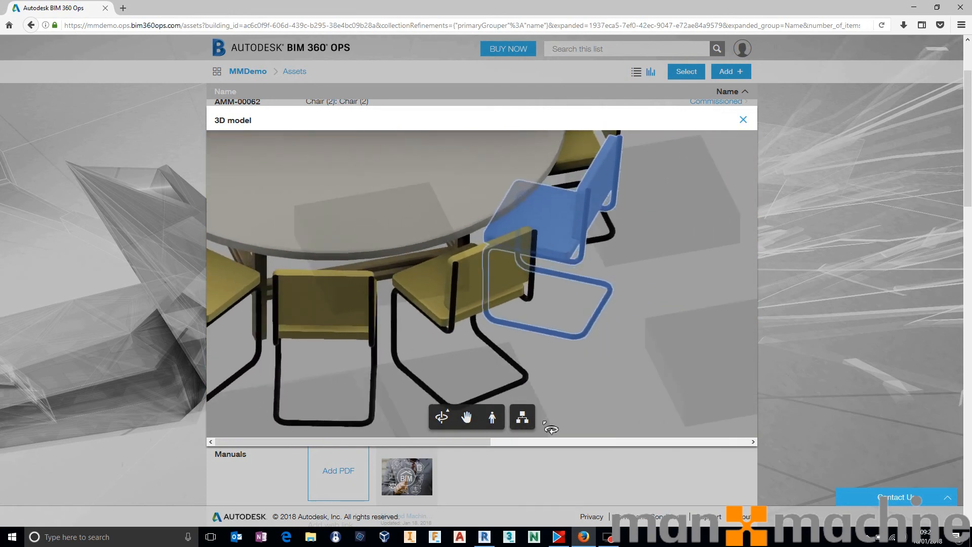
{"action": "mouse_move", "coordinate": [467, 418]}
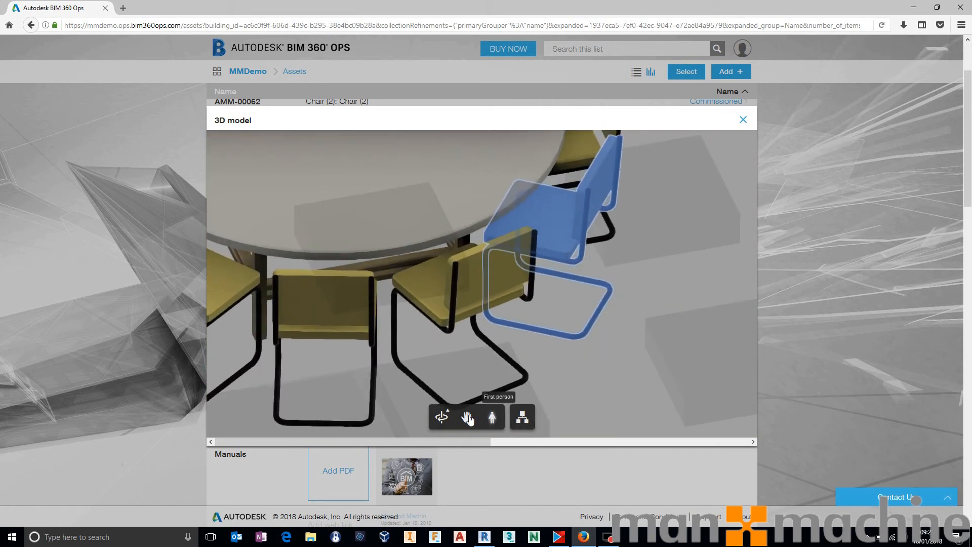
{"action": "mouse_move", "coordinate": [467, 417]}
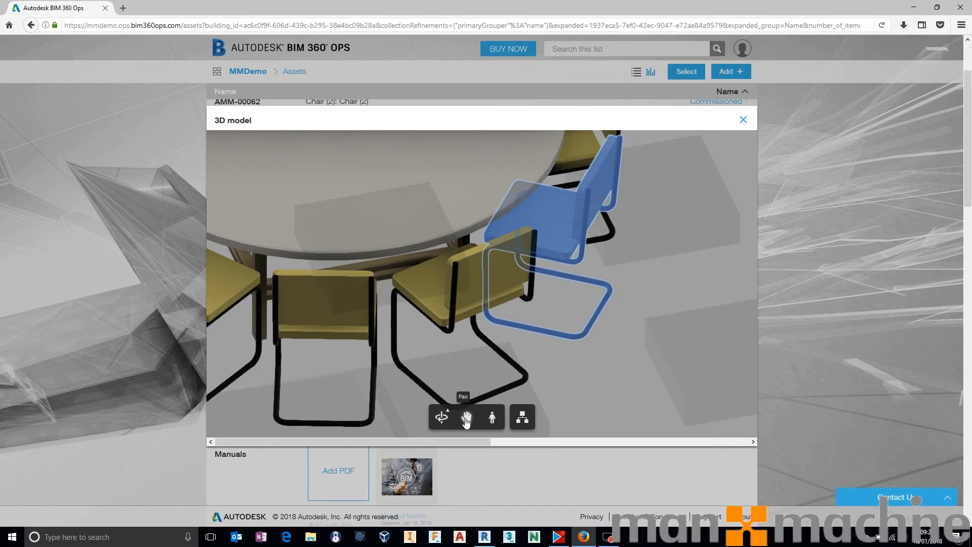
{"action": "mouse_move", "coordinate": [491, 417]}
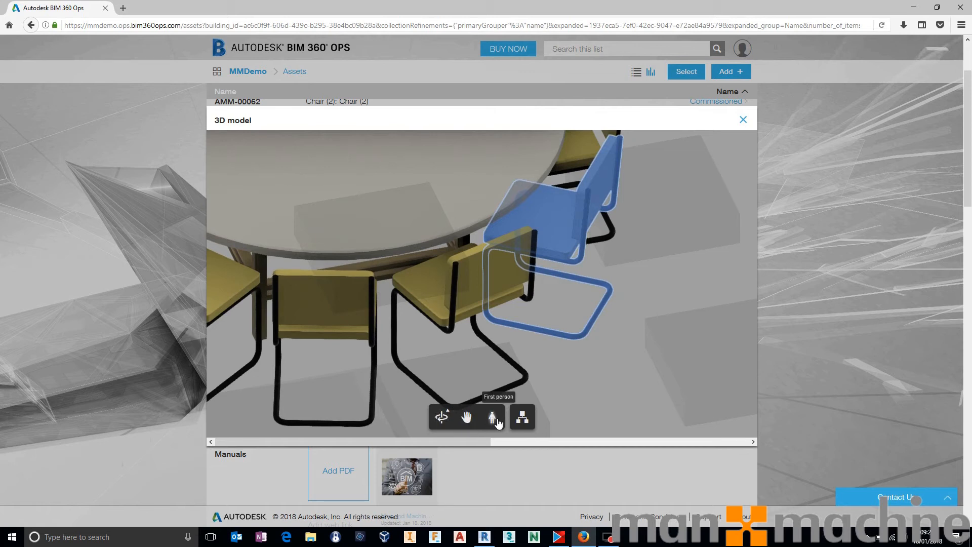
{"action": "left_click", "coordinate": [491, 417]}
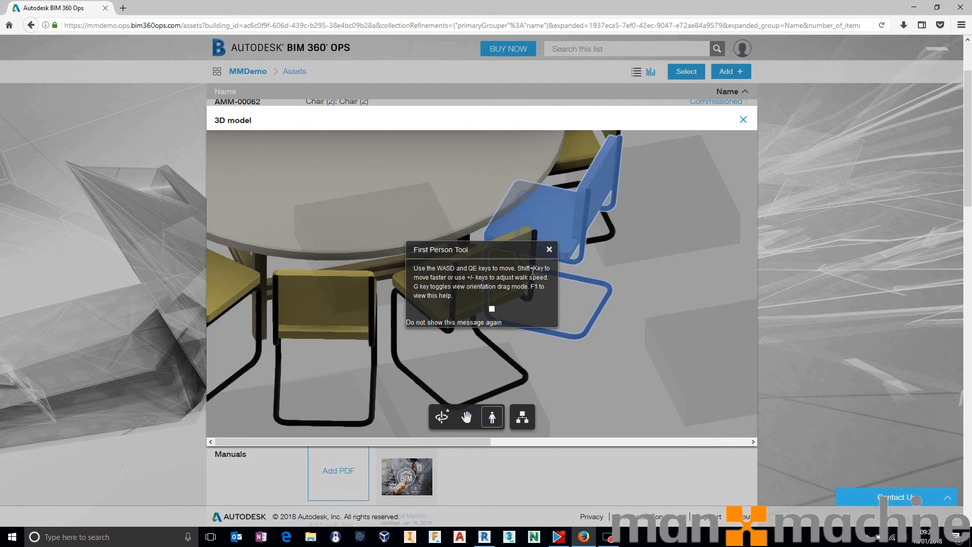
{"action": "left_click", "coordinate": [548, 250]}
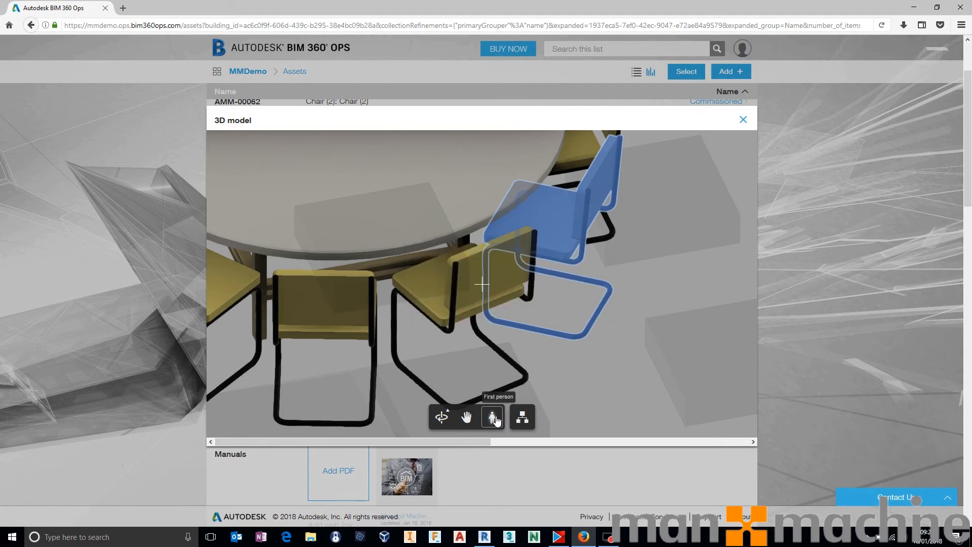
{"action": "left_click", "coordinate": [492, 416]}
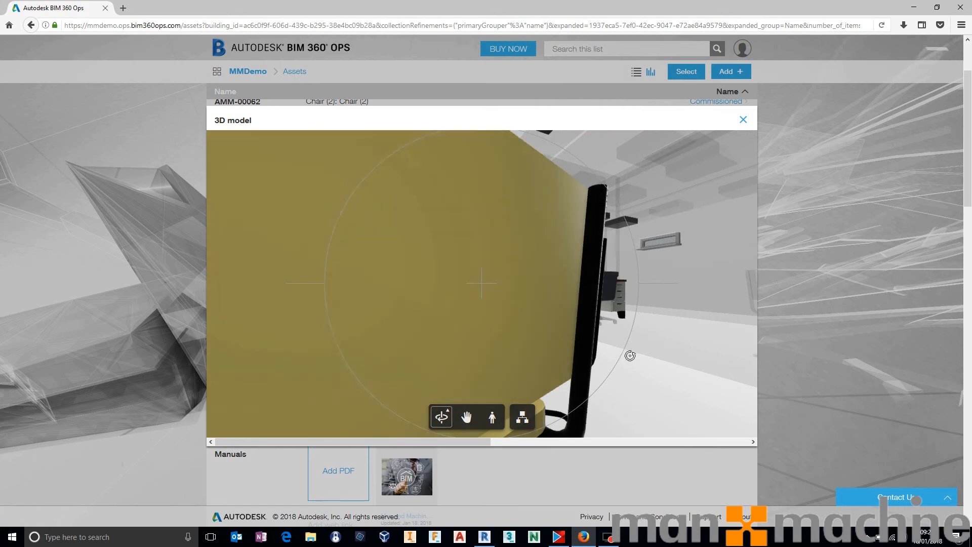
{"action": "left_click", "coordinate": [491, 416]}
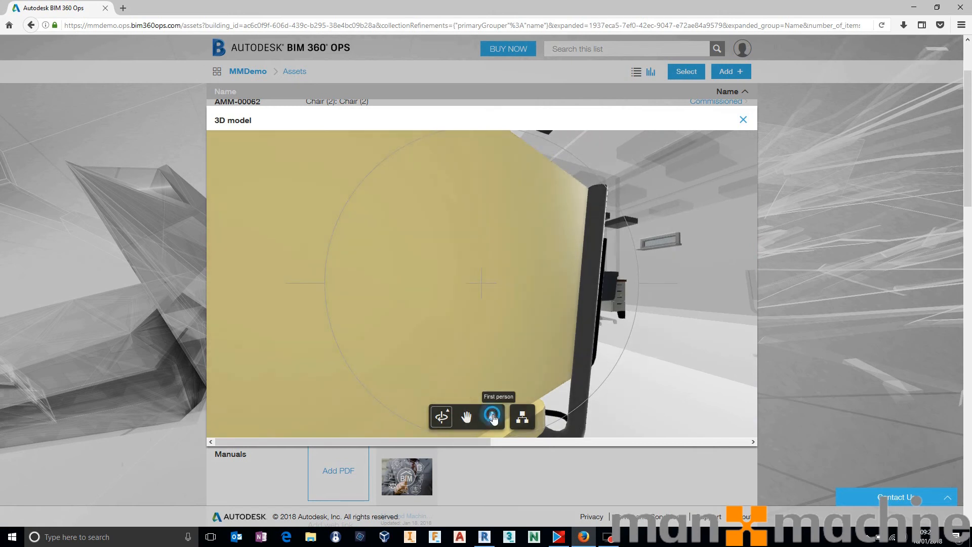
{"action": "left_click", "coordinate": [492, 417]}
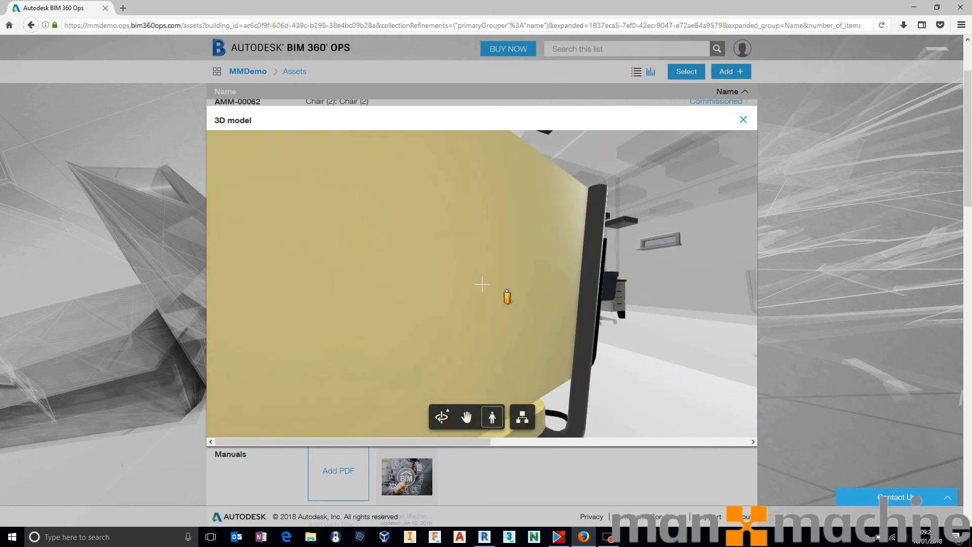
{"action": "left_click", "coordinate": [743, 119]}
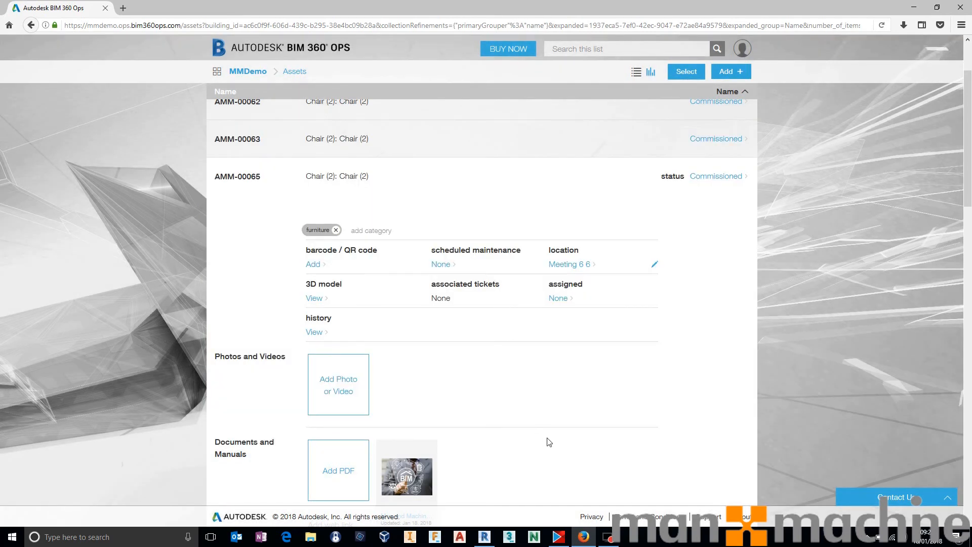
- Expand the AMM-00133 Plain Surface Lighting Fixture row in the Assets list
{"action": "scroll", "scroll_direction": "up", "scroll_amount": 3}
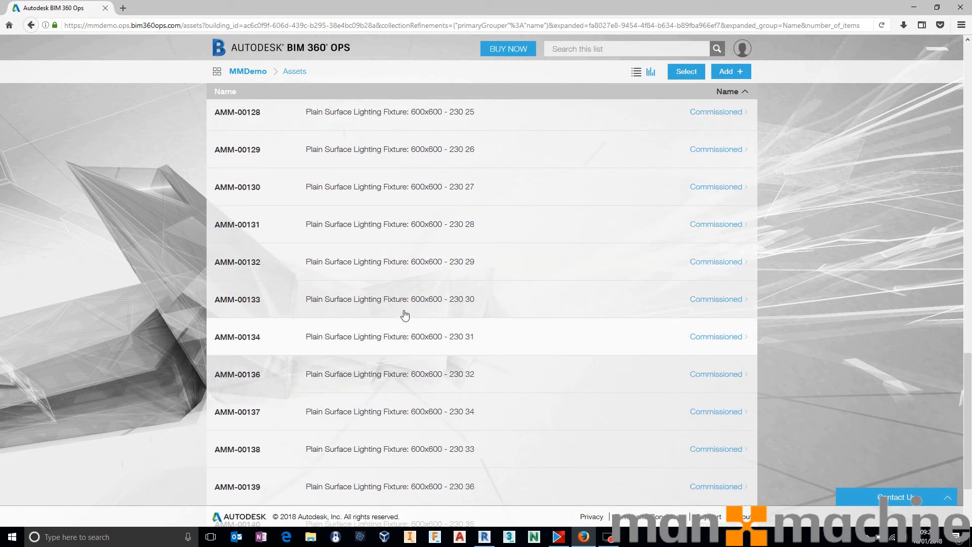
{"action": "left_click", "coordinate": [390, 299]}
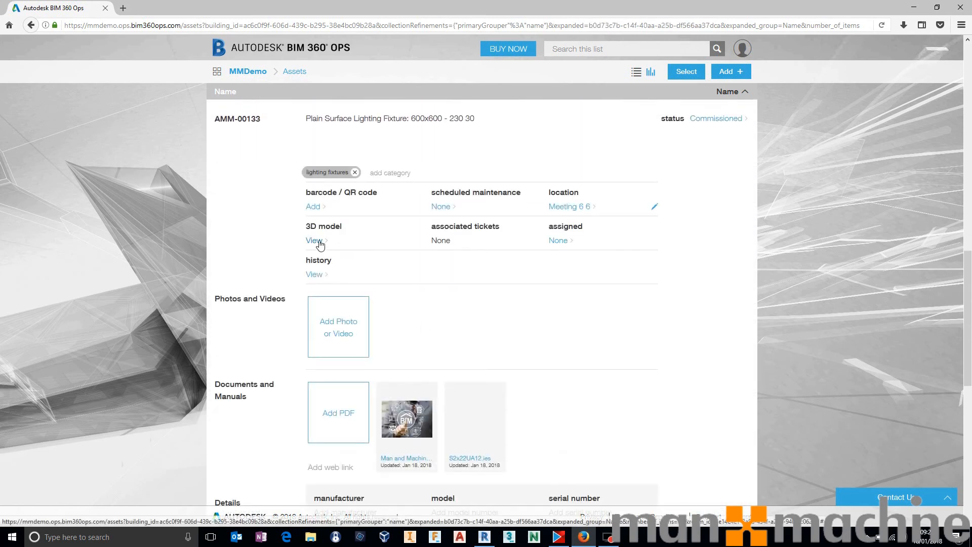
- View fixture AMM-00133 in the 3D model using First person navigation
{"action": "left_click", "coordinate": [314, 241]}
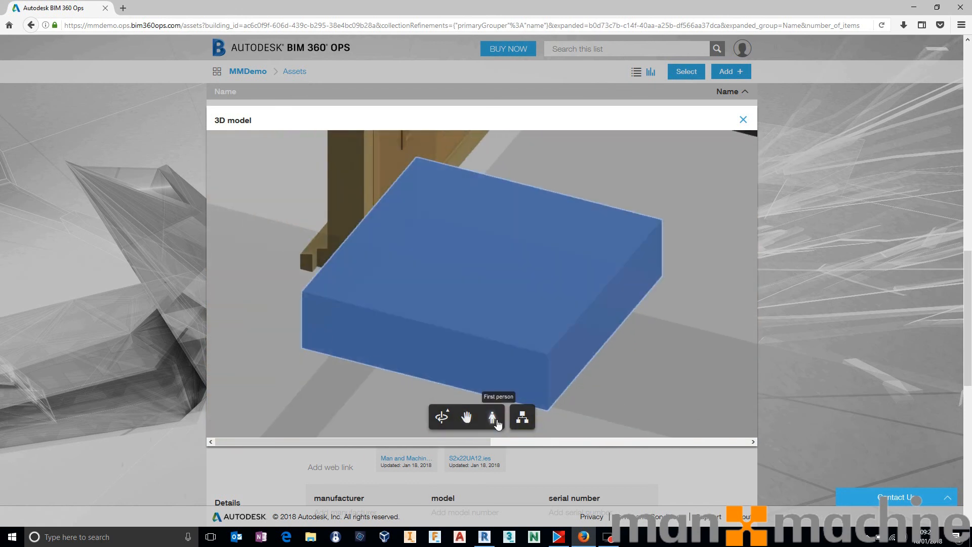
{"action": "left_click", "coordinate": [491, 417]}
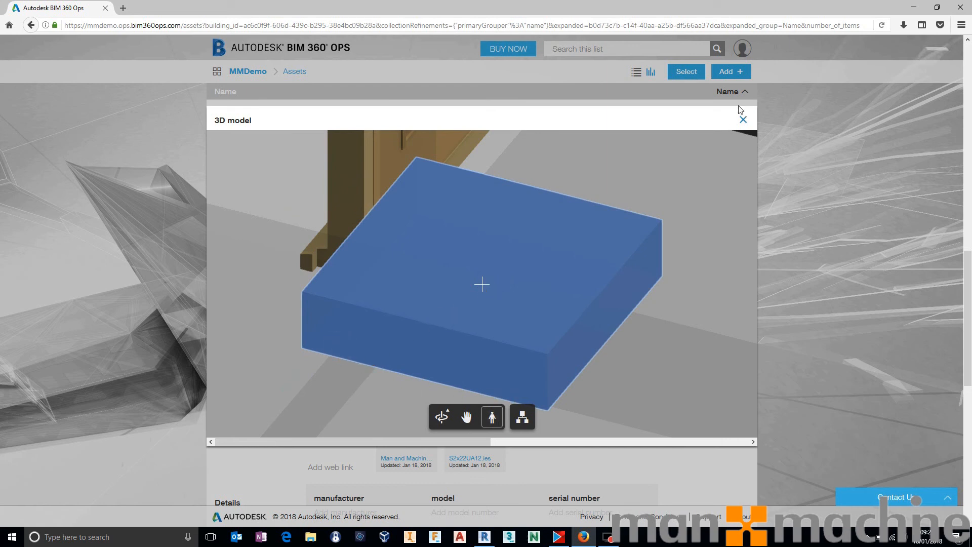
- Close the 3D model window and scroll the asset list back up
{"action": "left_click", "coordinate": [742, 119]}
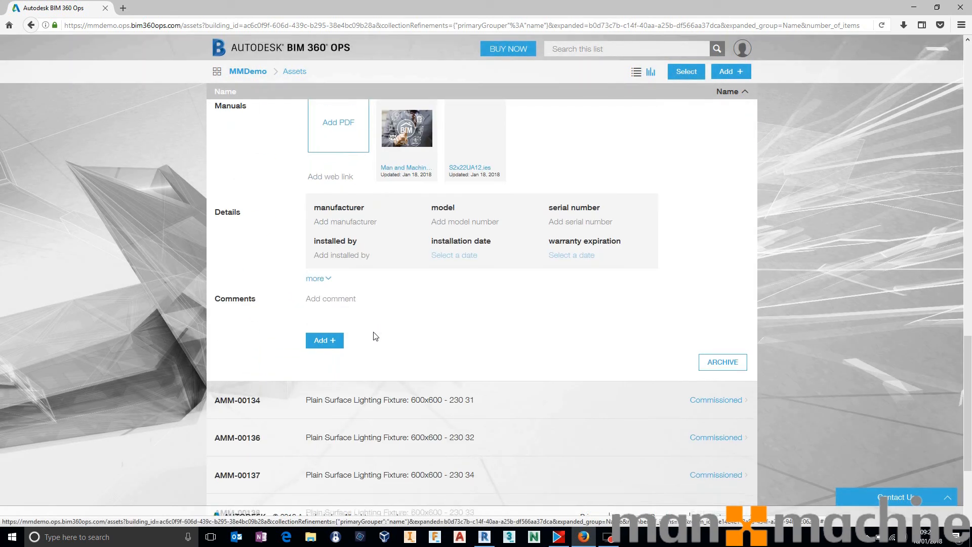
{"action": "scroll", "scroll_direction": "up", "scroll_amount": 3}
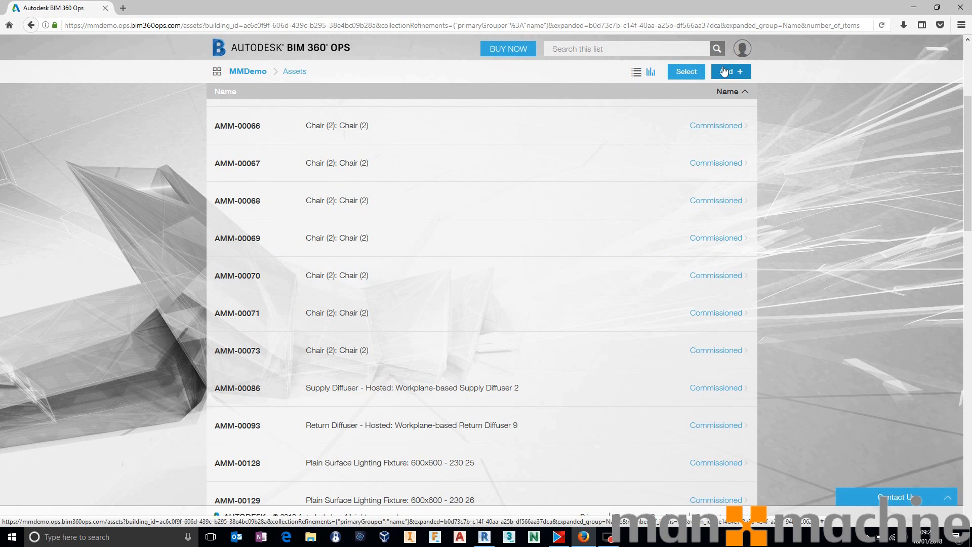
{"action": "mouse_move", "coordinate": [293, 249]}
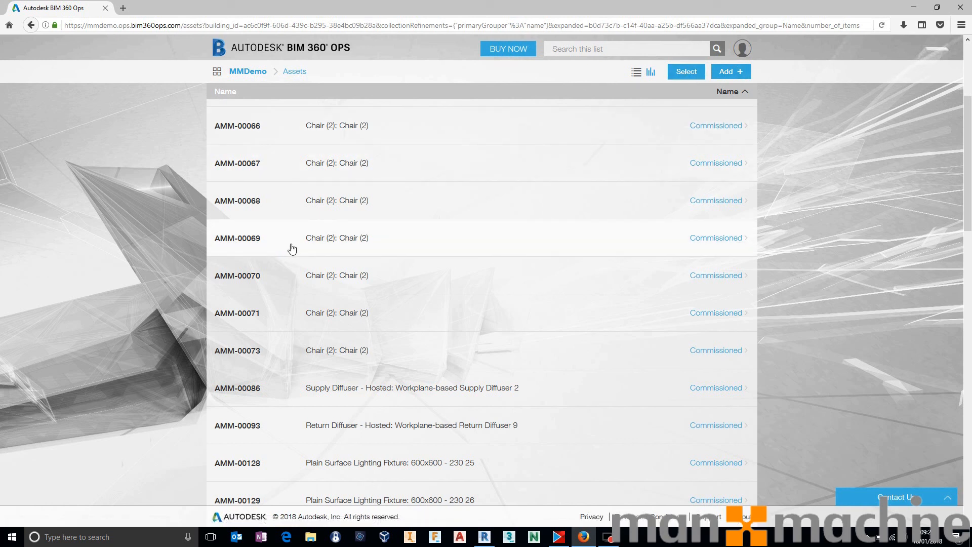